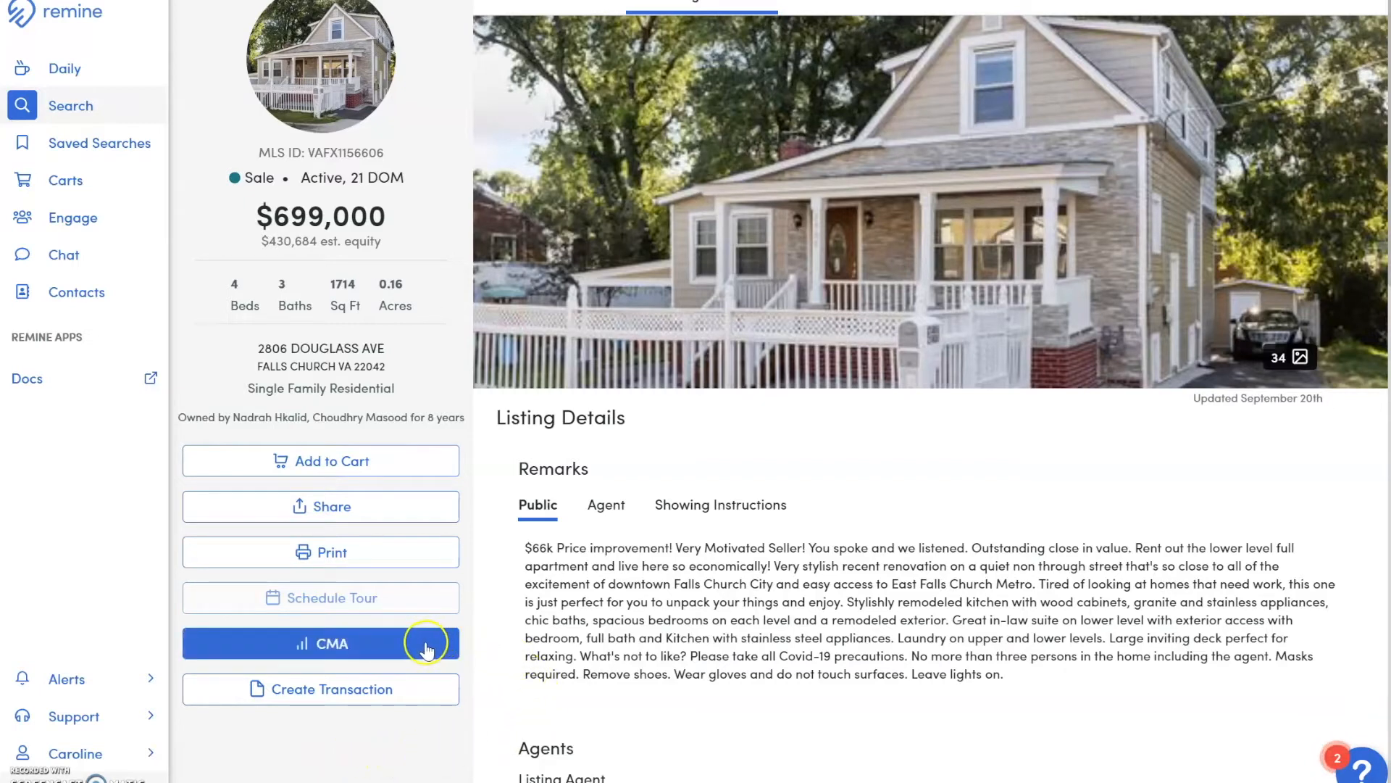
Step: From the 2806 Douglass Ave listing's CMA menu, create a Remine CMA 360 report
left_click(320, 643)
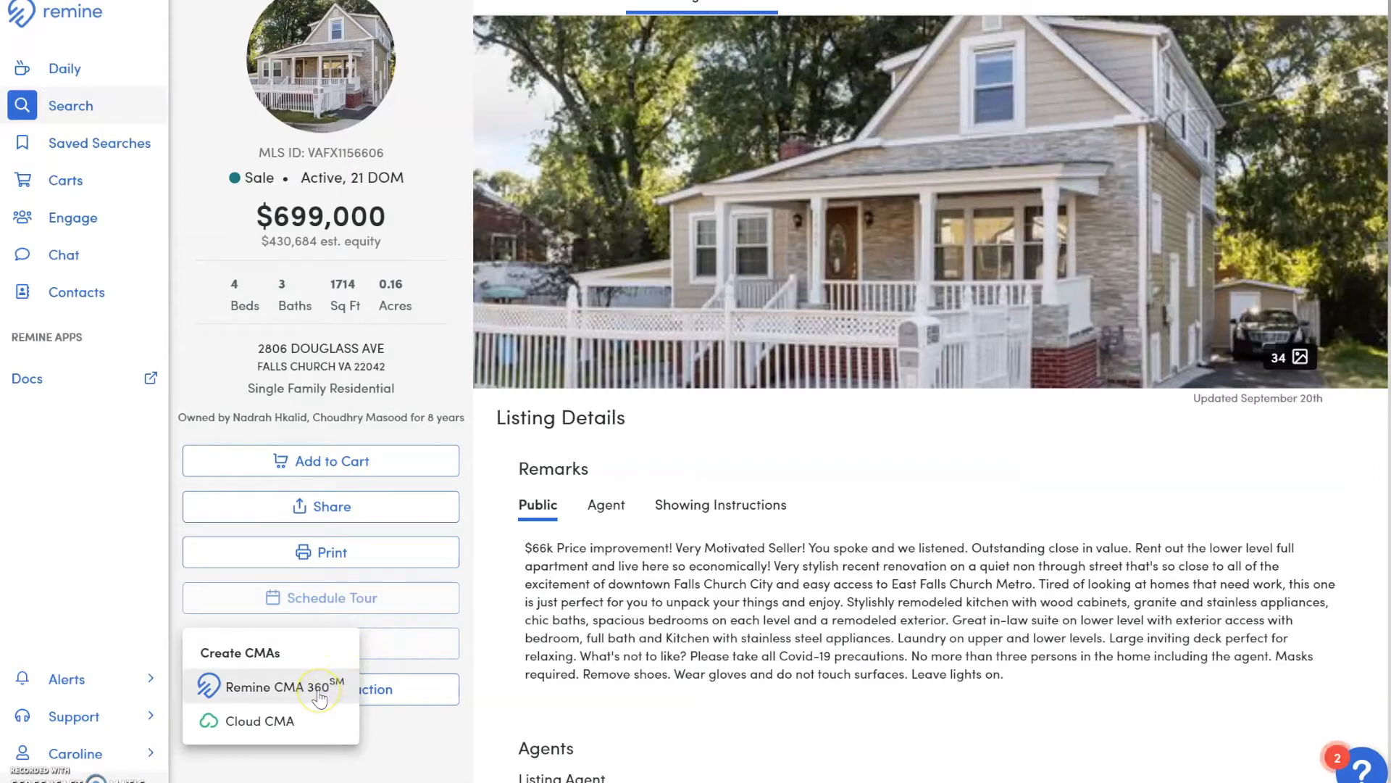
left_click(275, 687)
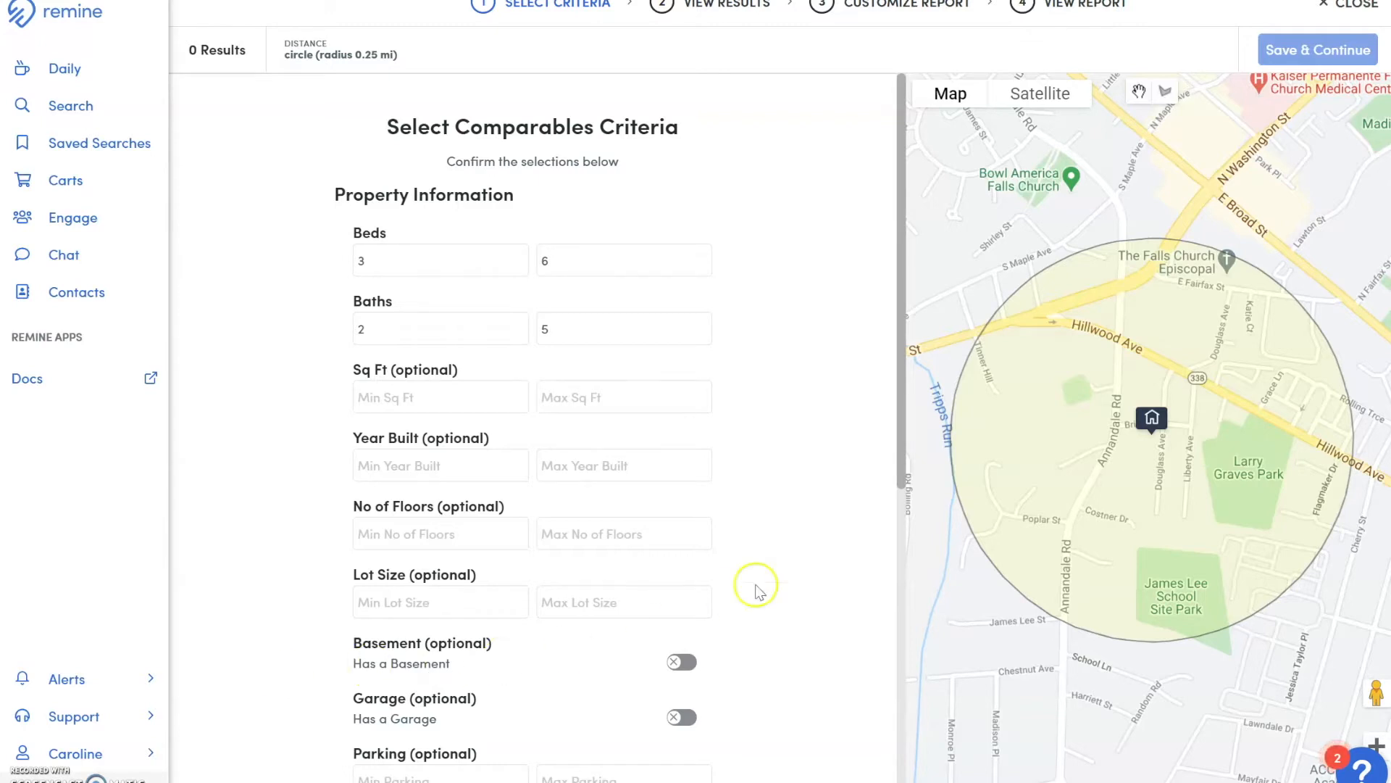
mouse_move(1153, 419)
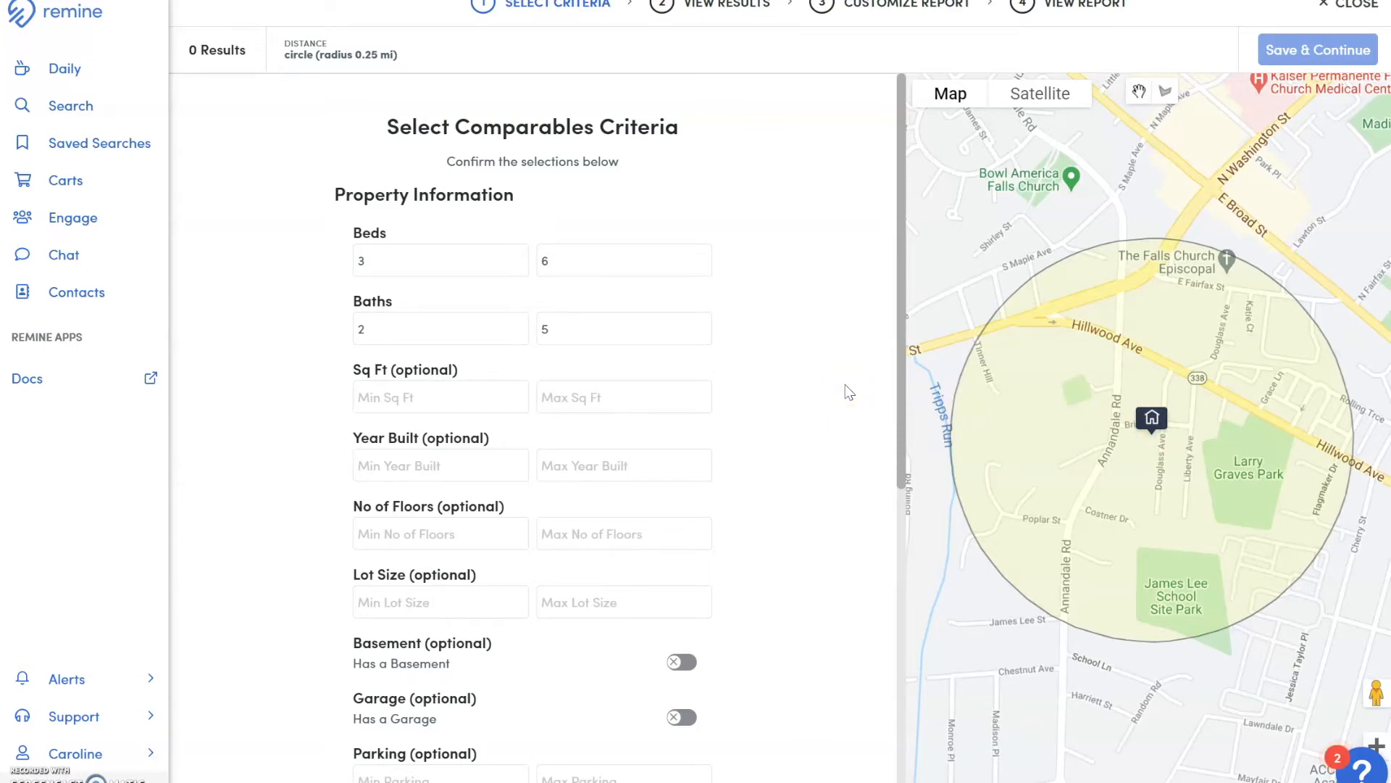
Step: Check the criteria: 3–6 beds, 2–5 baths, sold 04/11/2020–10/11/2020, 0.25-mile distance
scroll("down", 3)
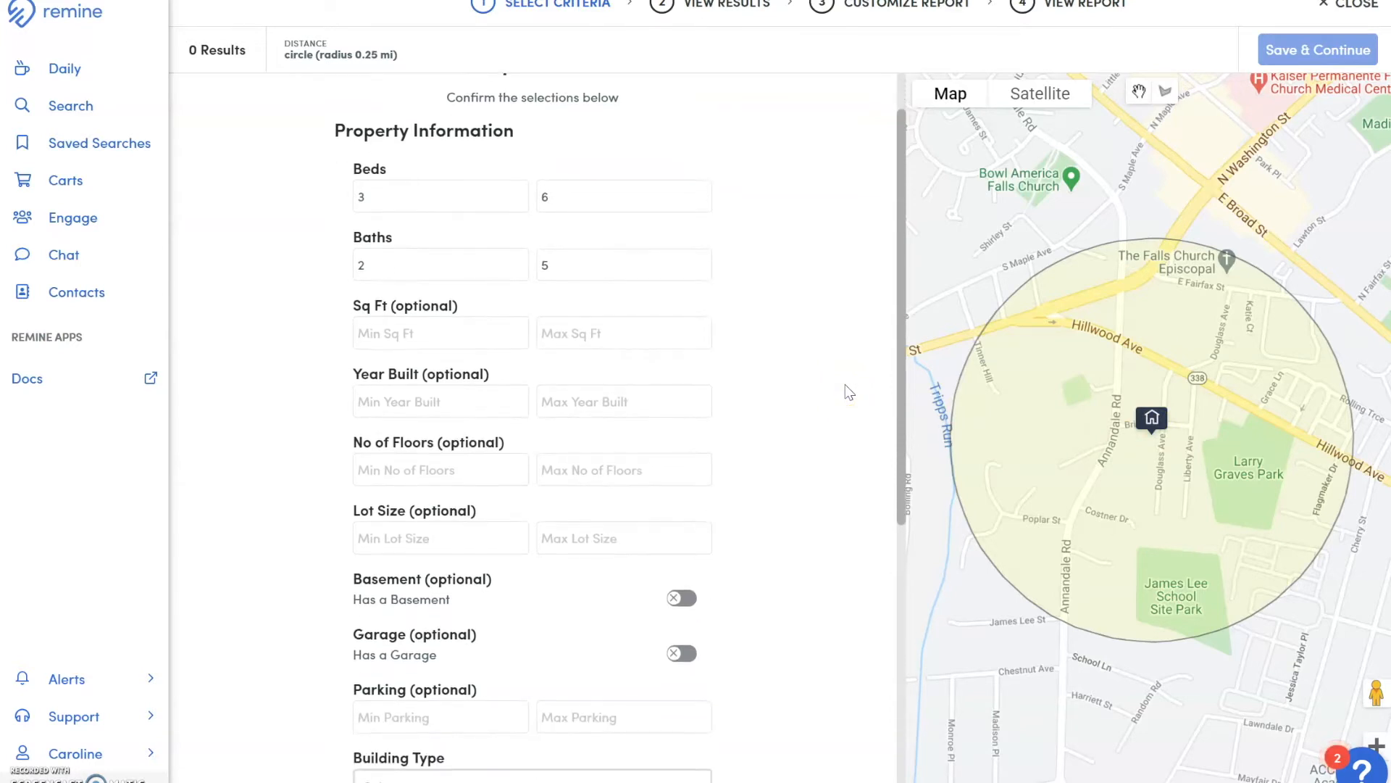
scroll("down", 3)
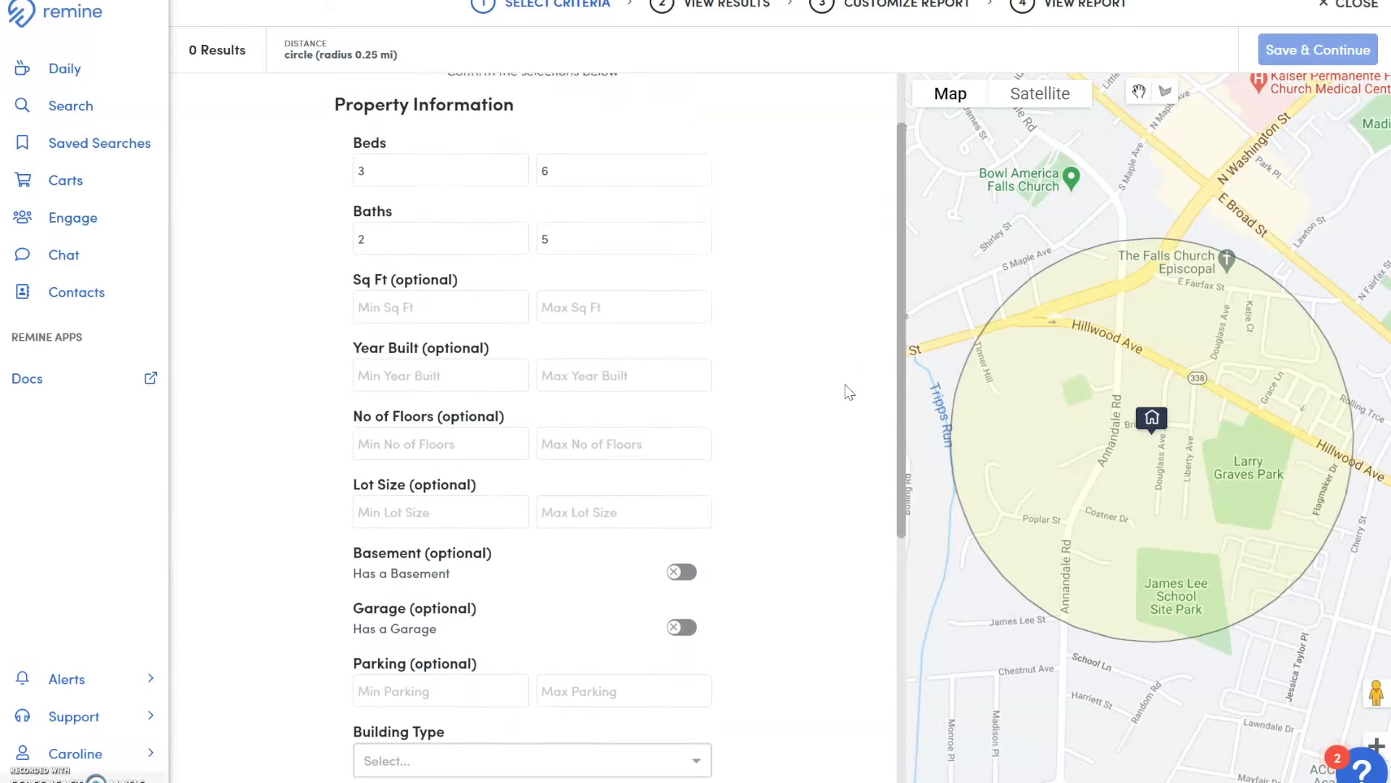
scroll("down", 3)
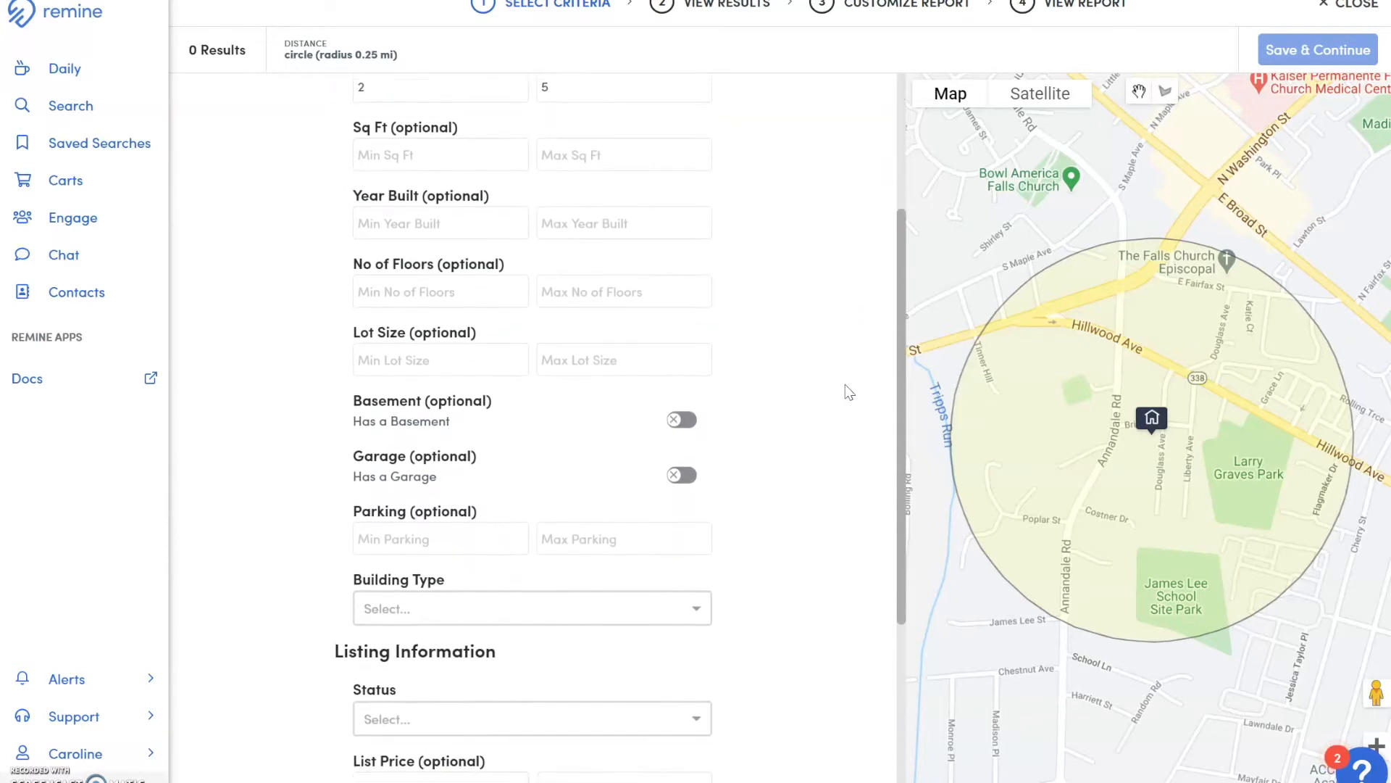
scroll("down", 3)
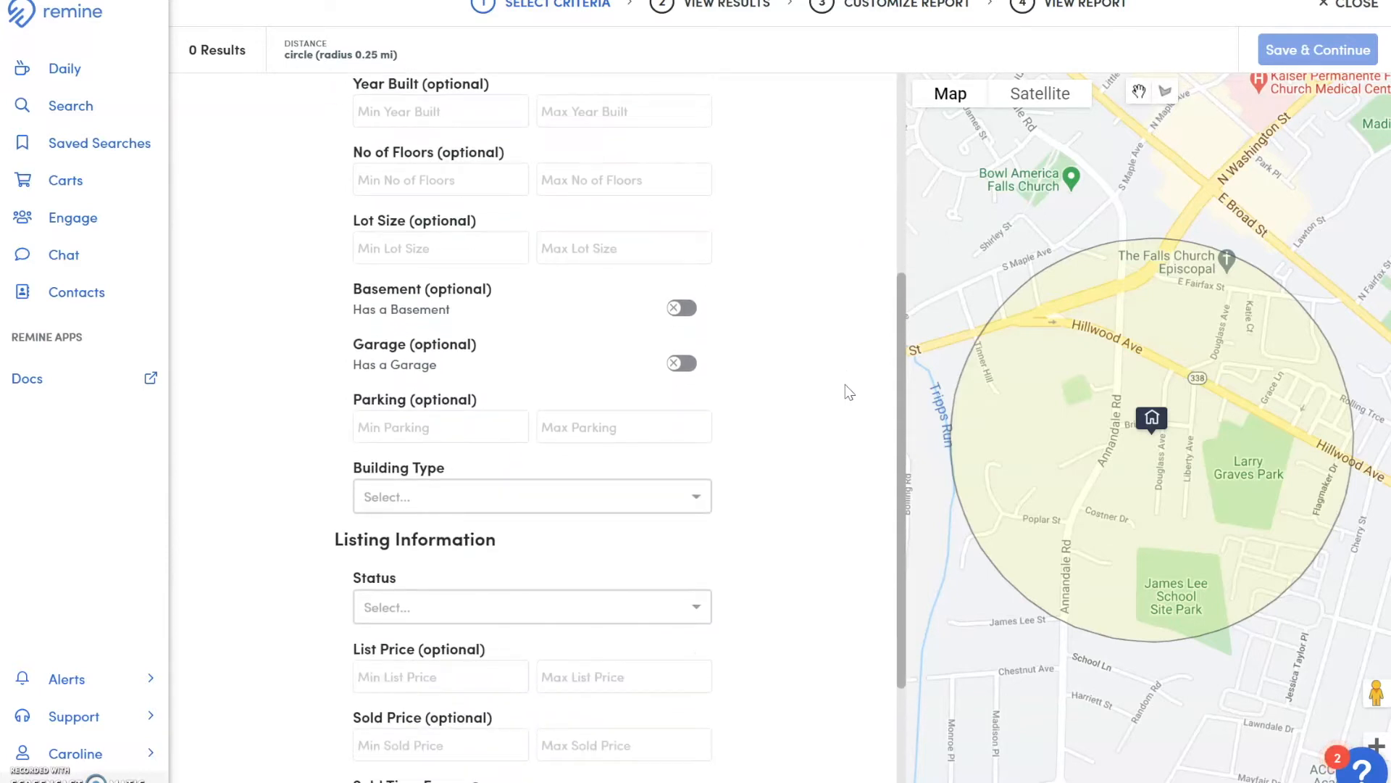
scroll("down", 3)
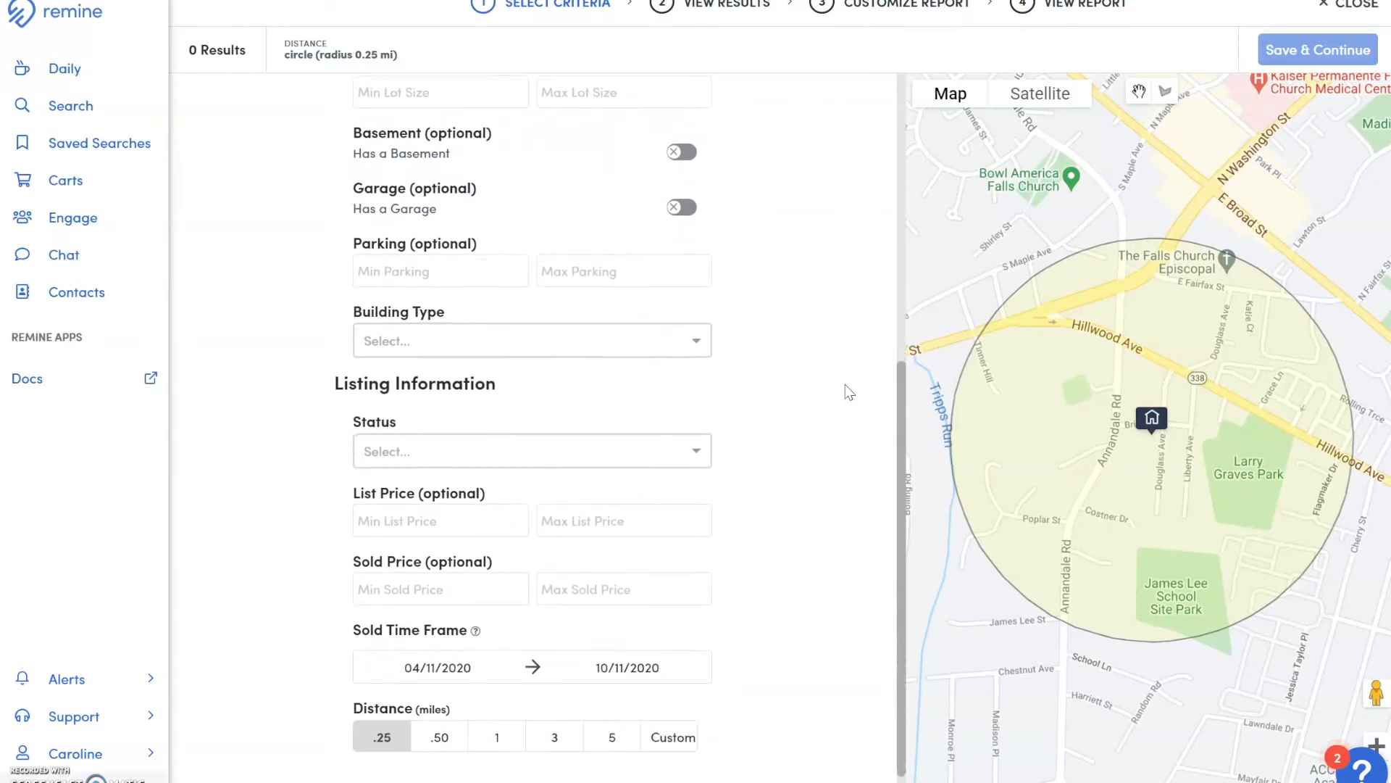
scroll("down", 3)
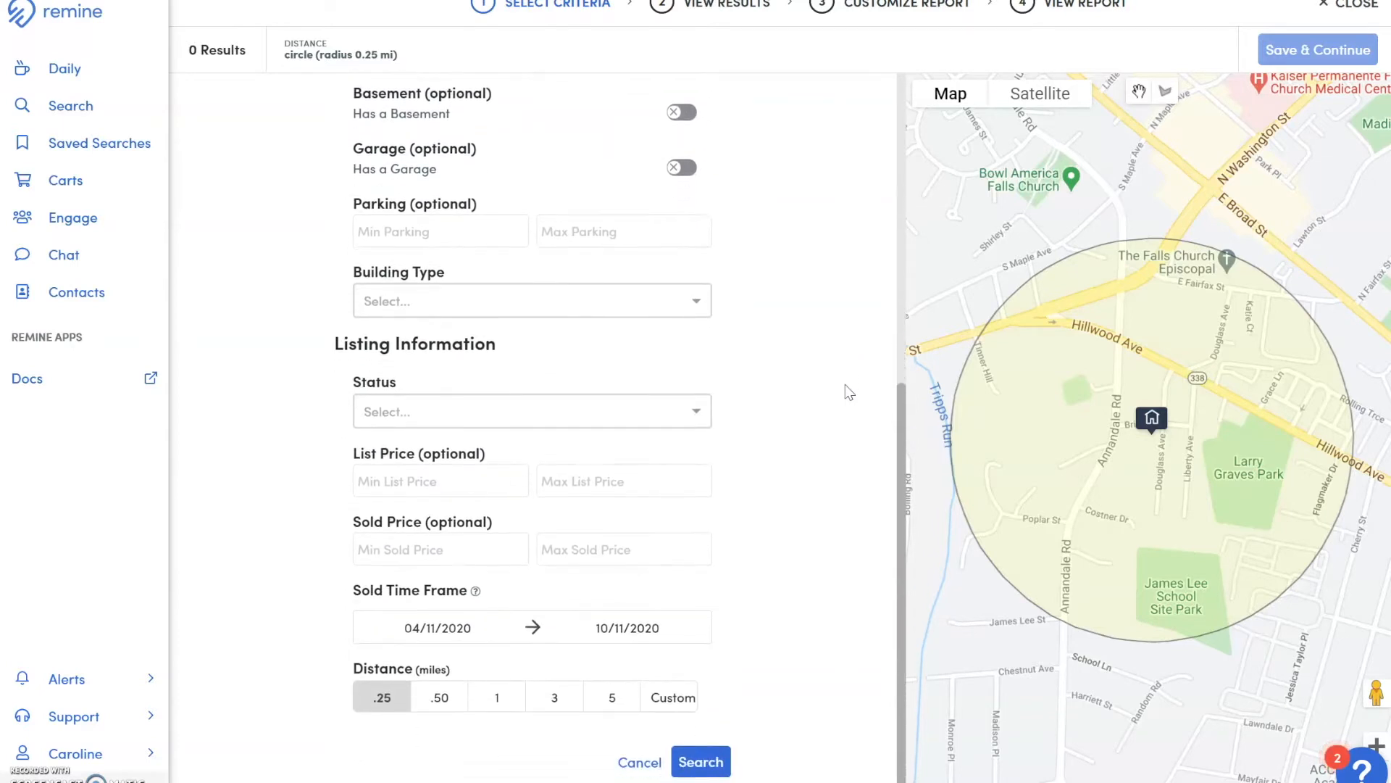
scroll("down", 3)
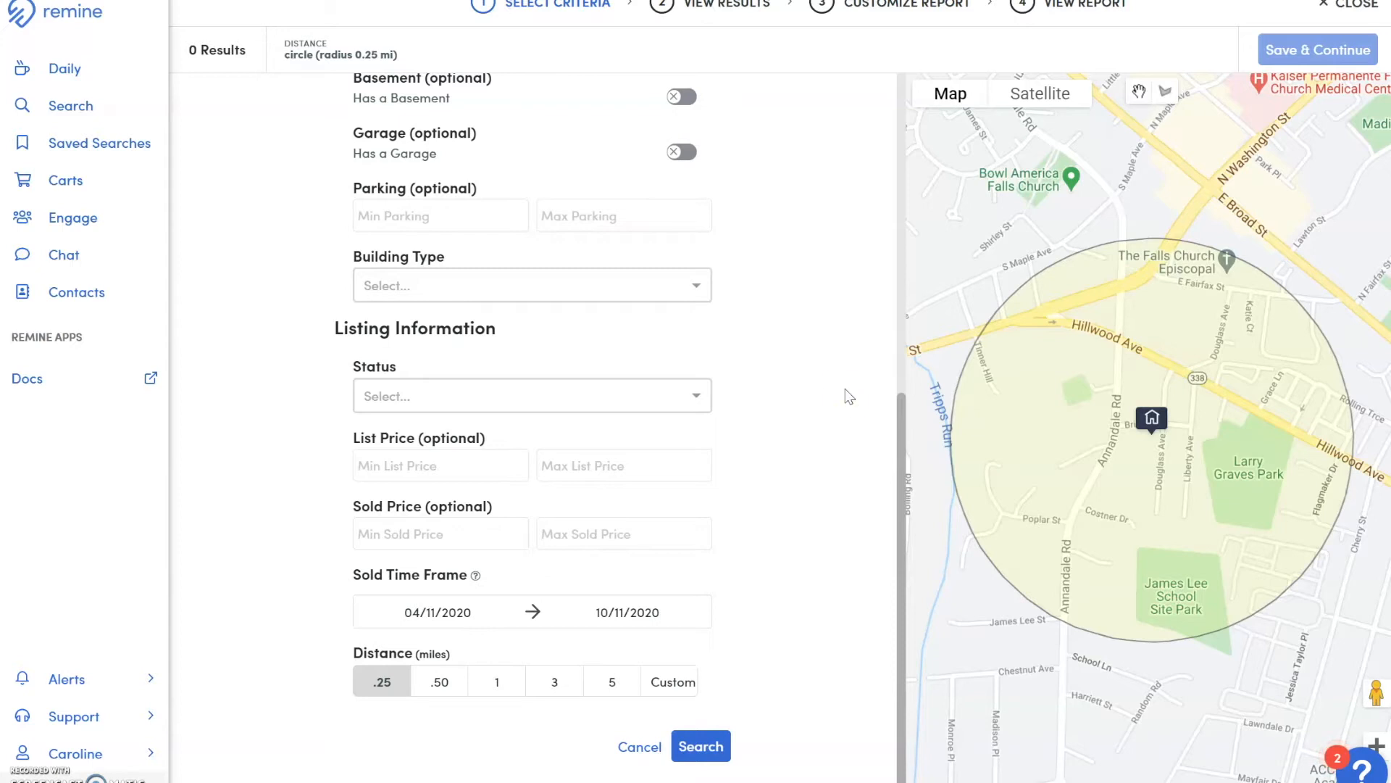
left_click(669, 681)
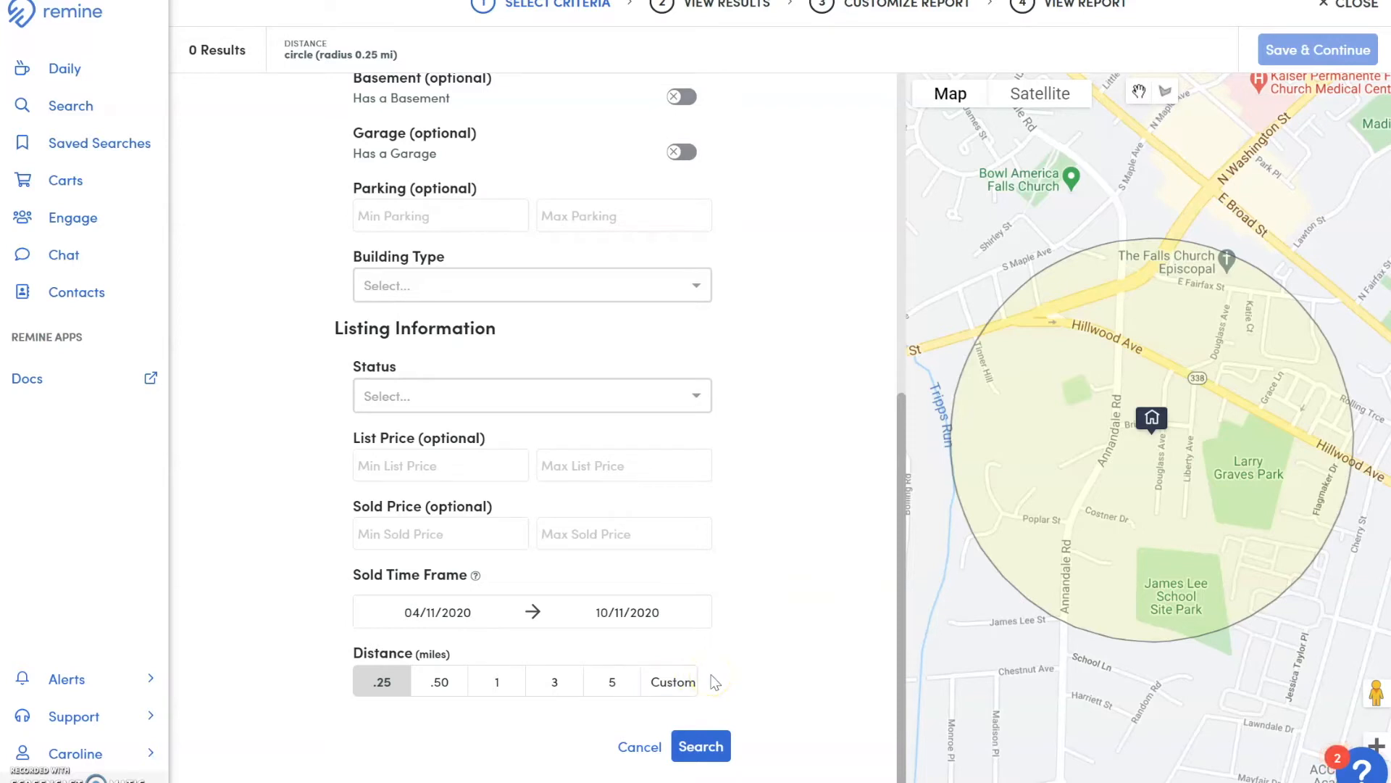
left_click(699, 746)
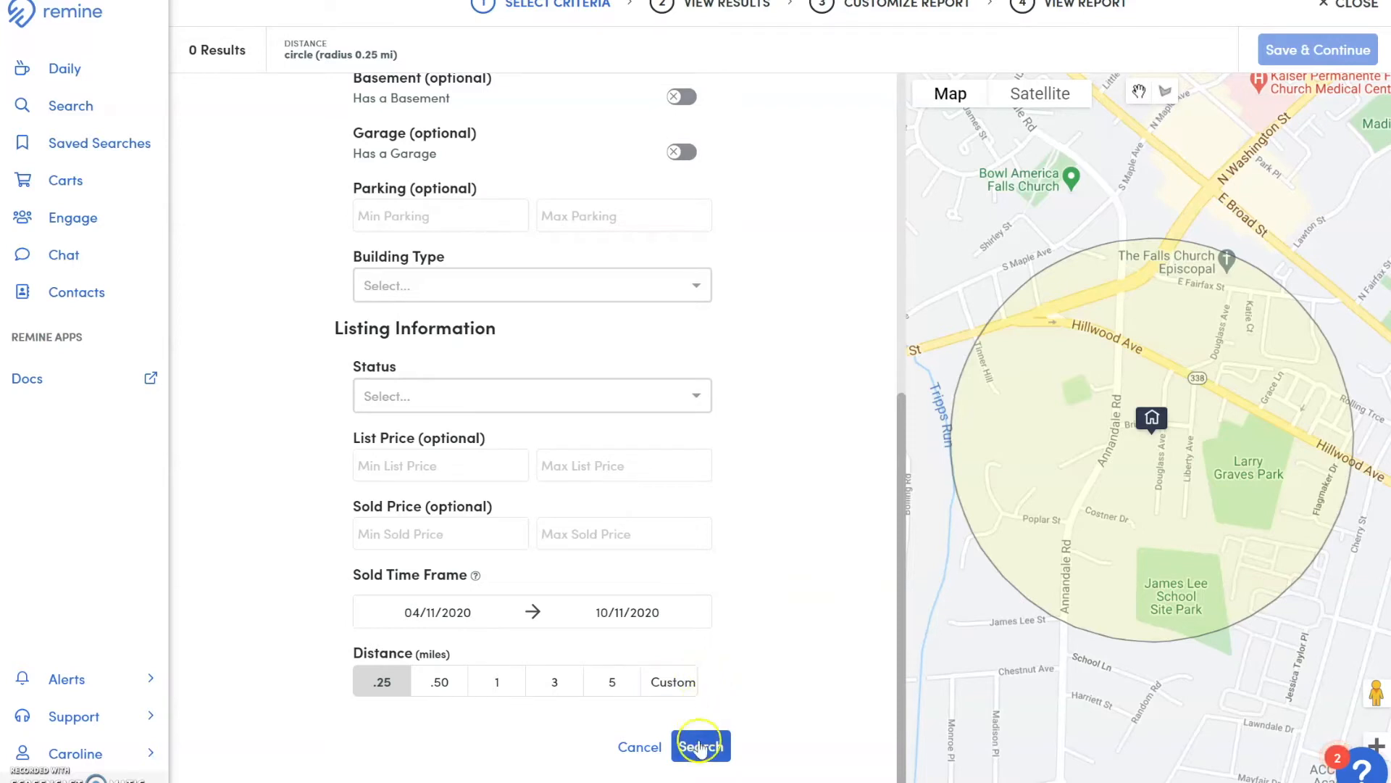
left_click(700, 746)
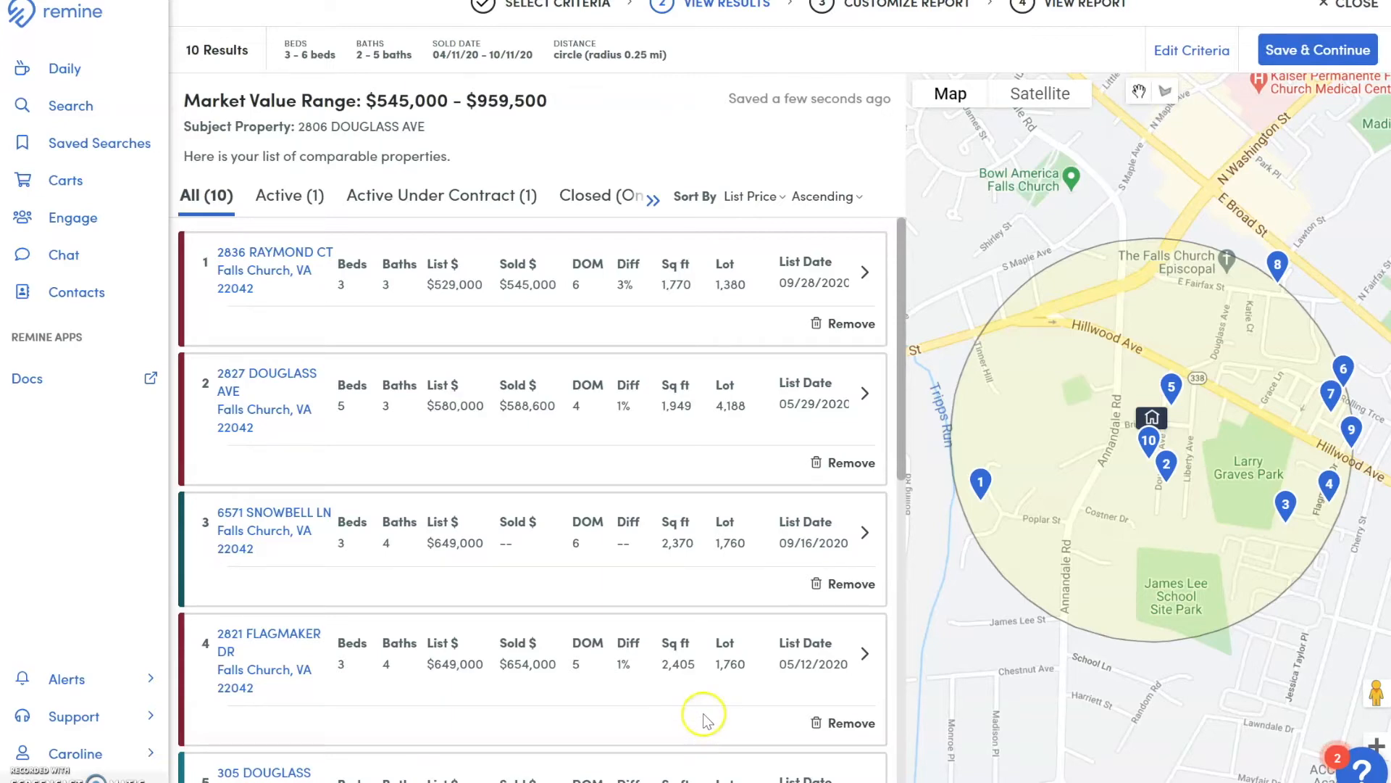
scroll("down", 3)
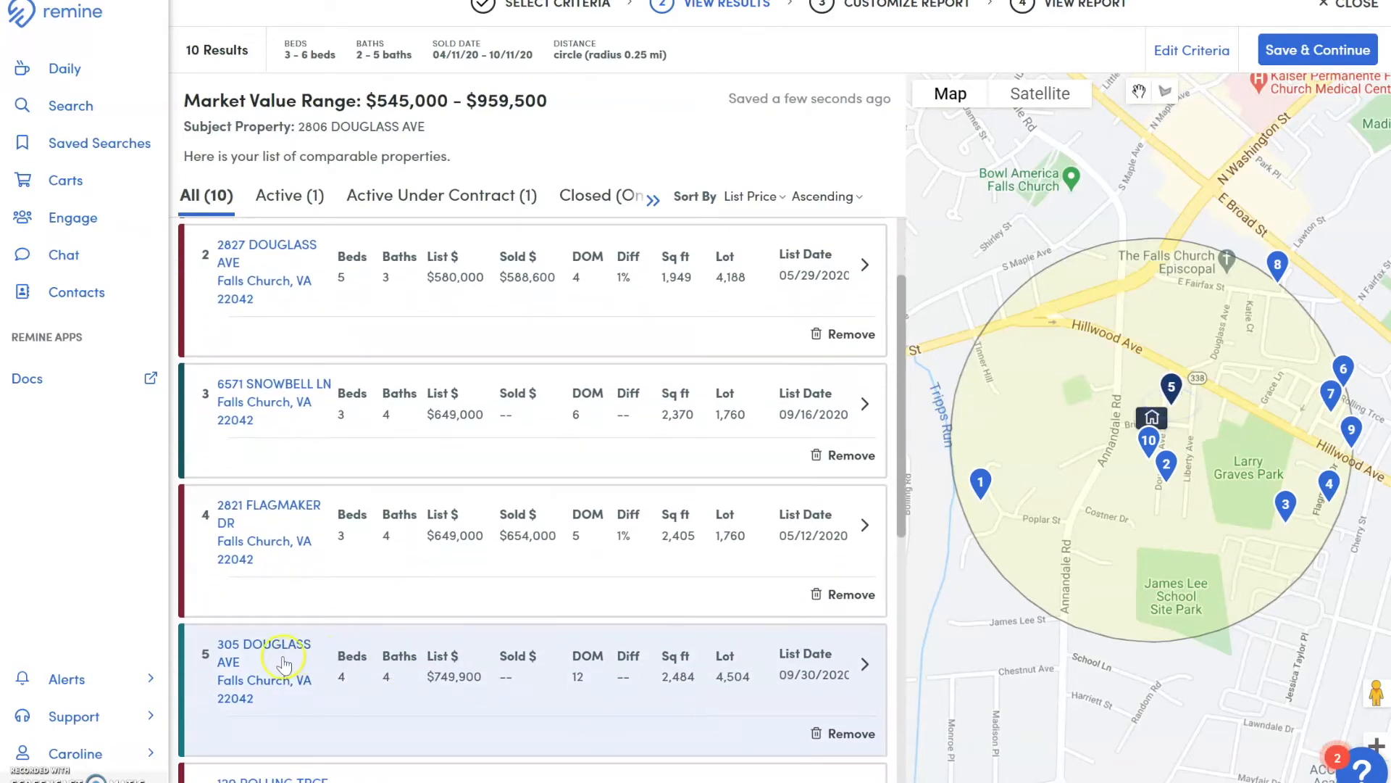
mouse_move(317, 625)
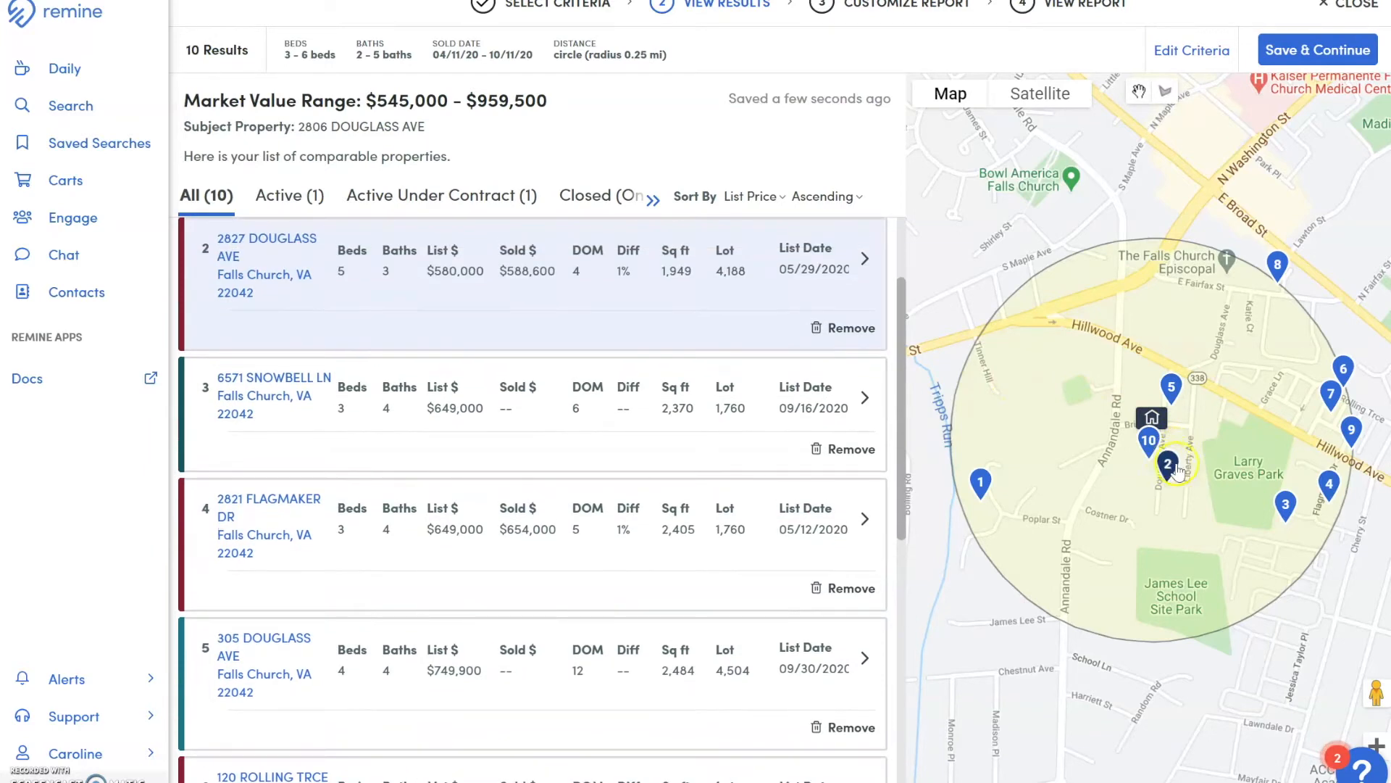
scroll("down", 3)
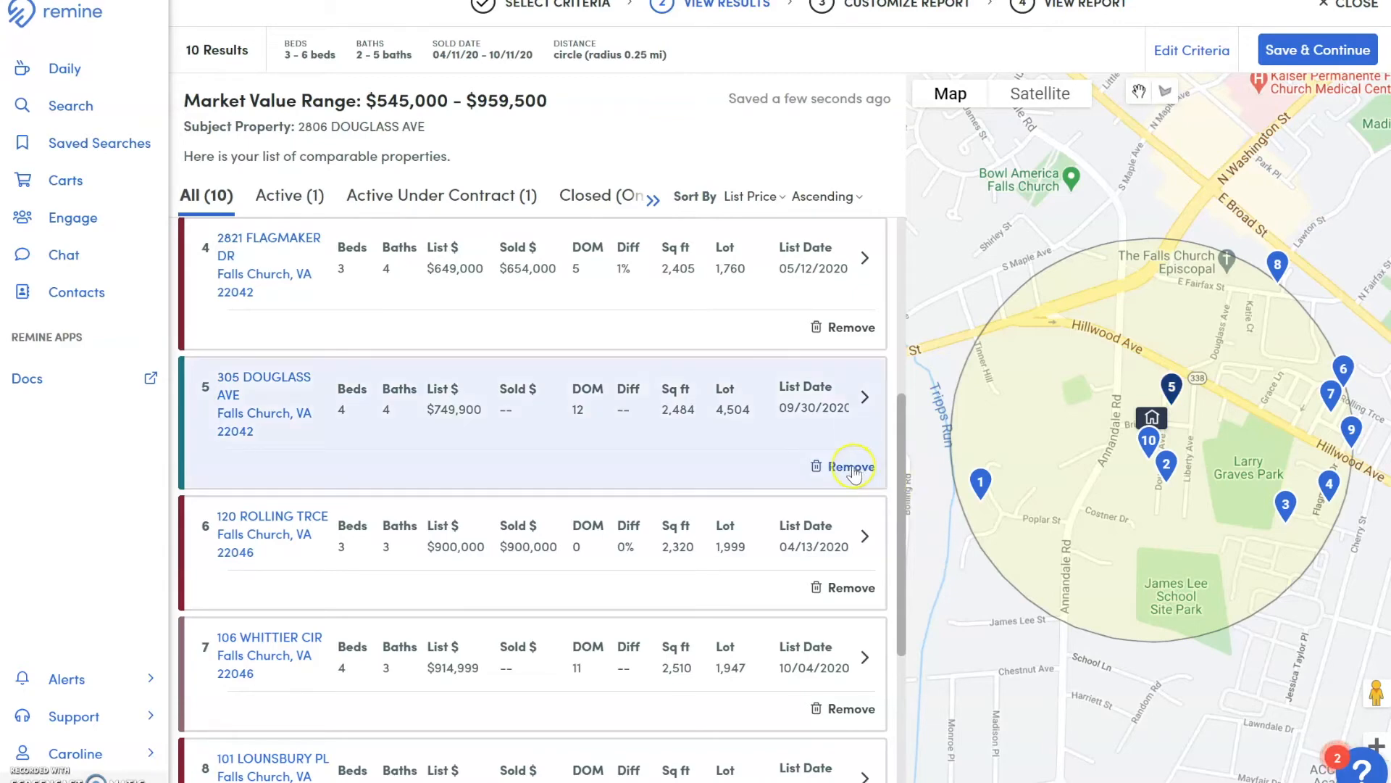
left_click(850, 466)
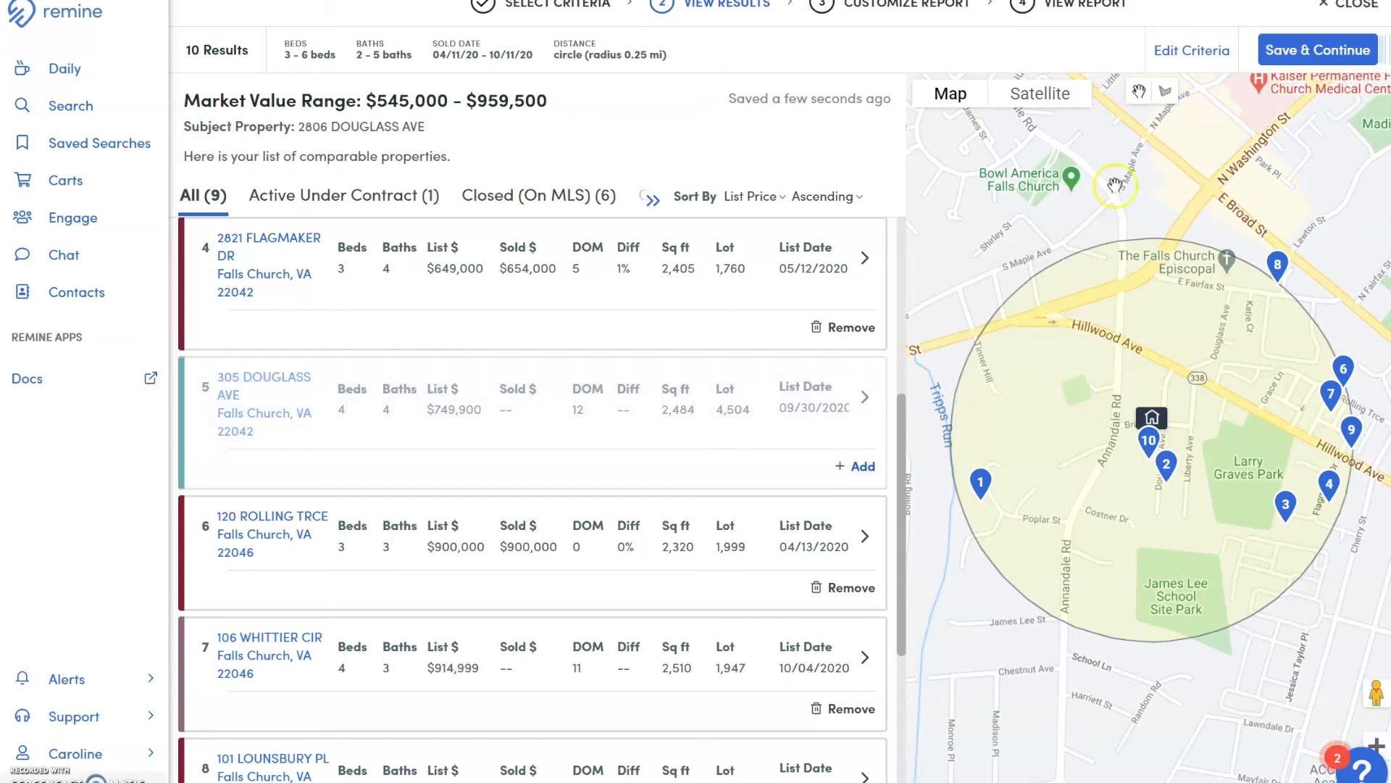
mouse_move(1317, 50)
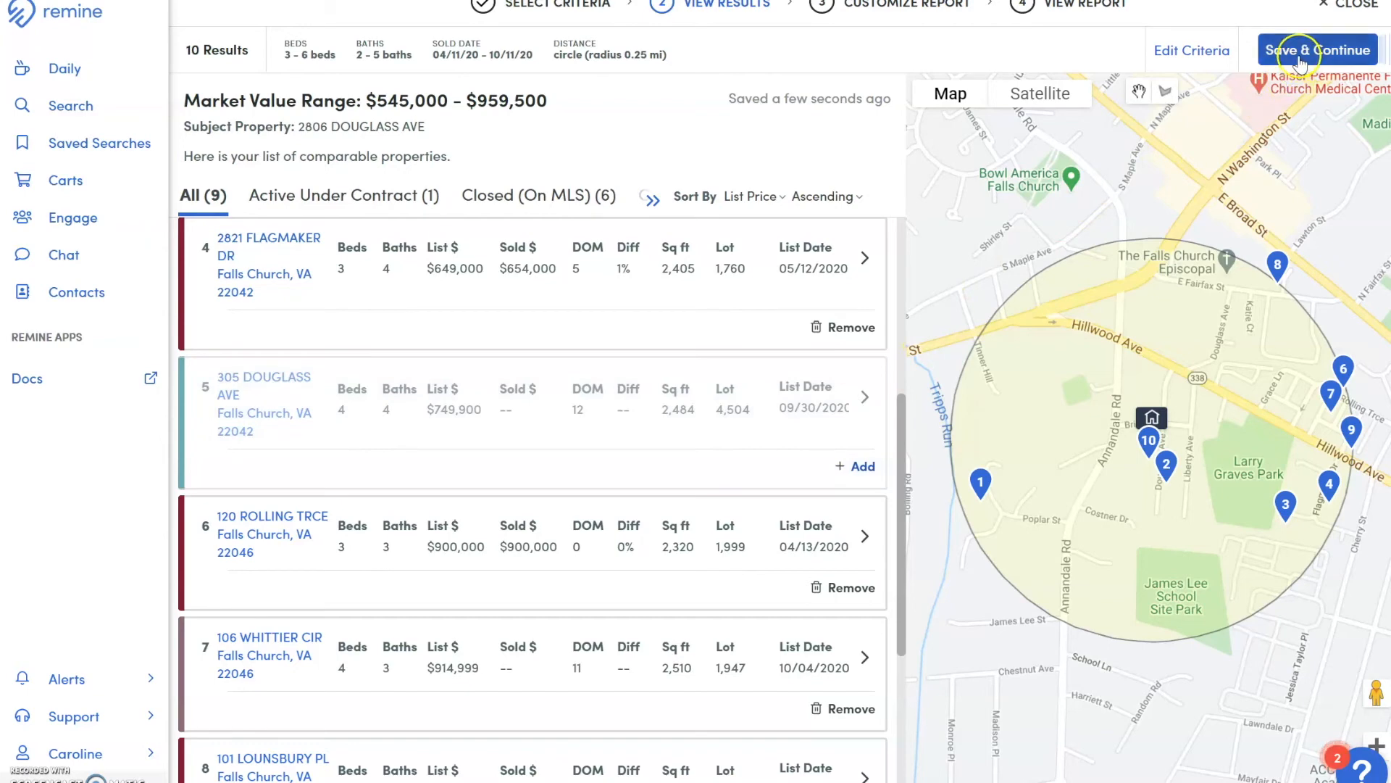
left_click(1318, 50)
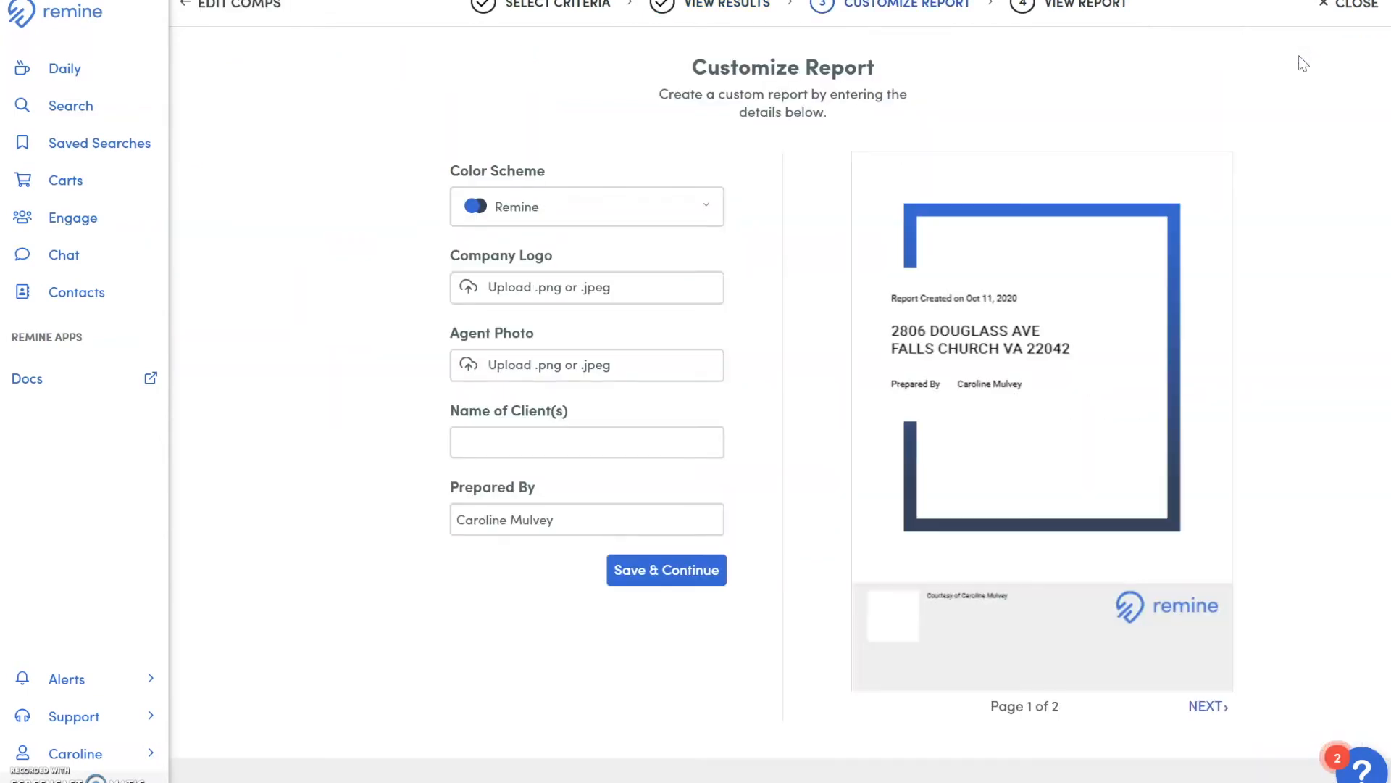
mouse_move(1001, 85)
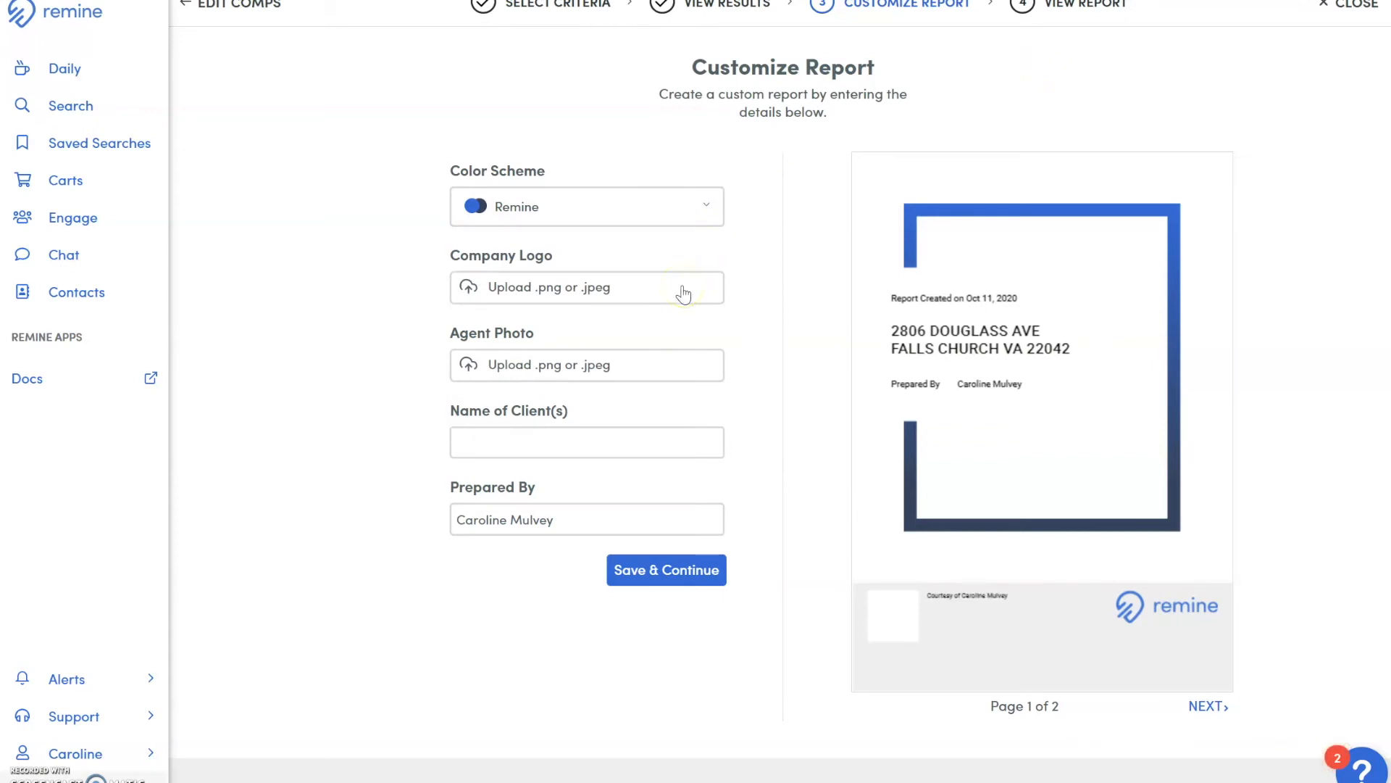
mouse_move(650, 371)
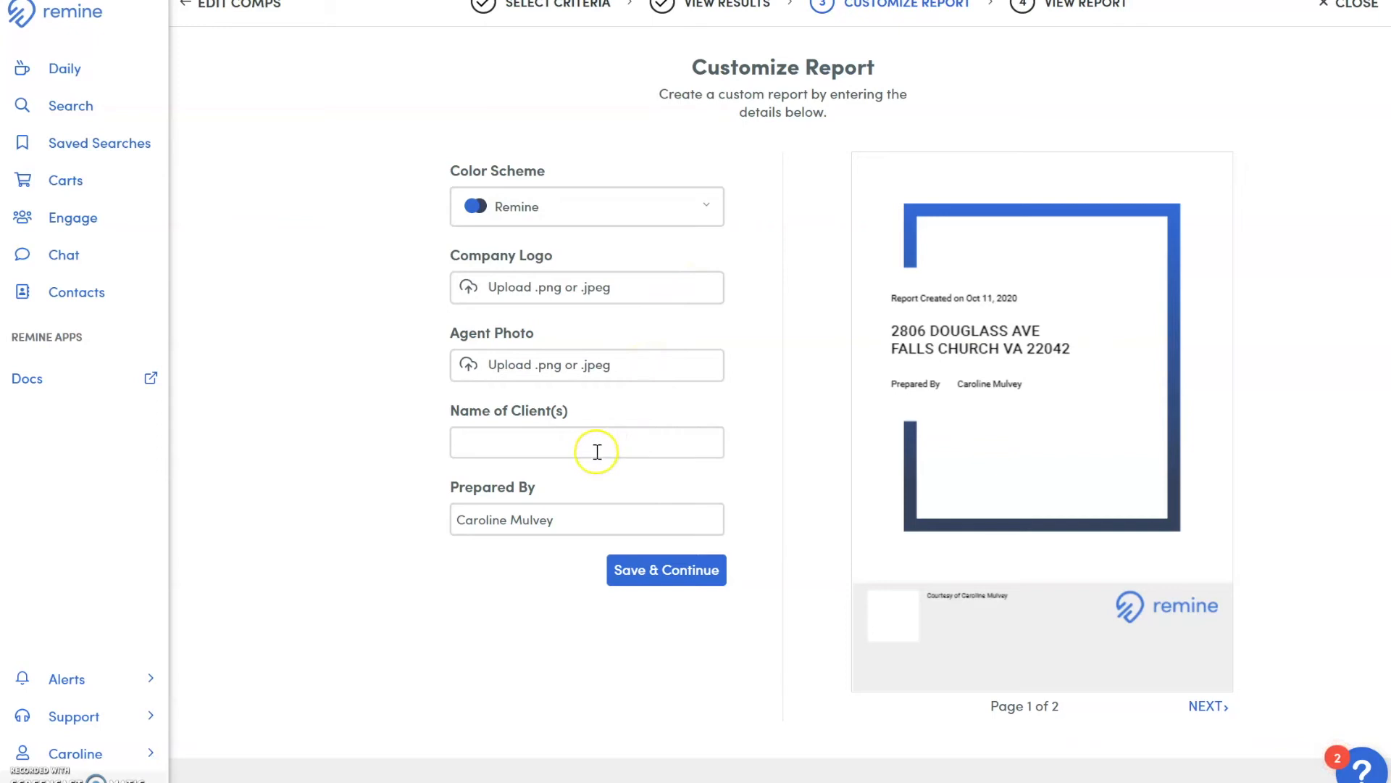
mouse_move(581, 511)
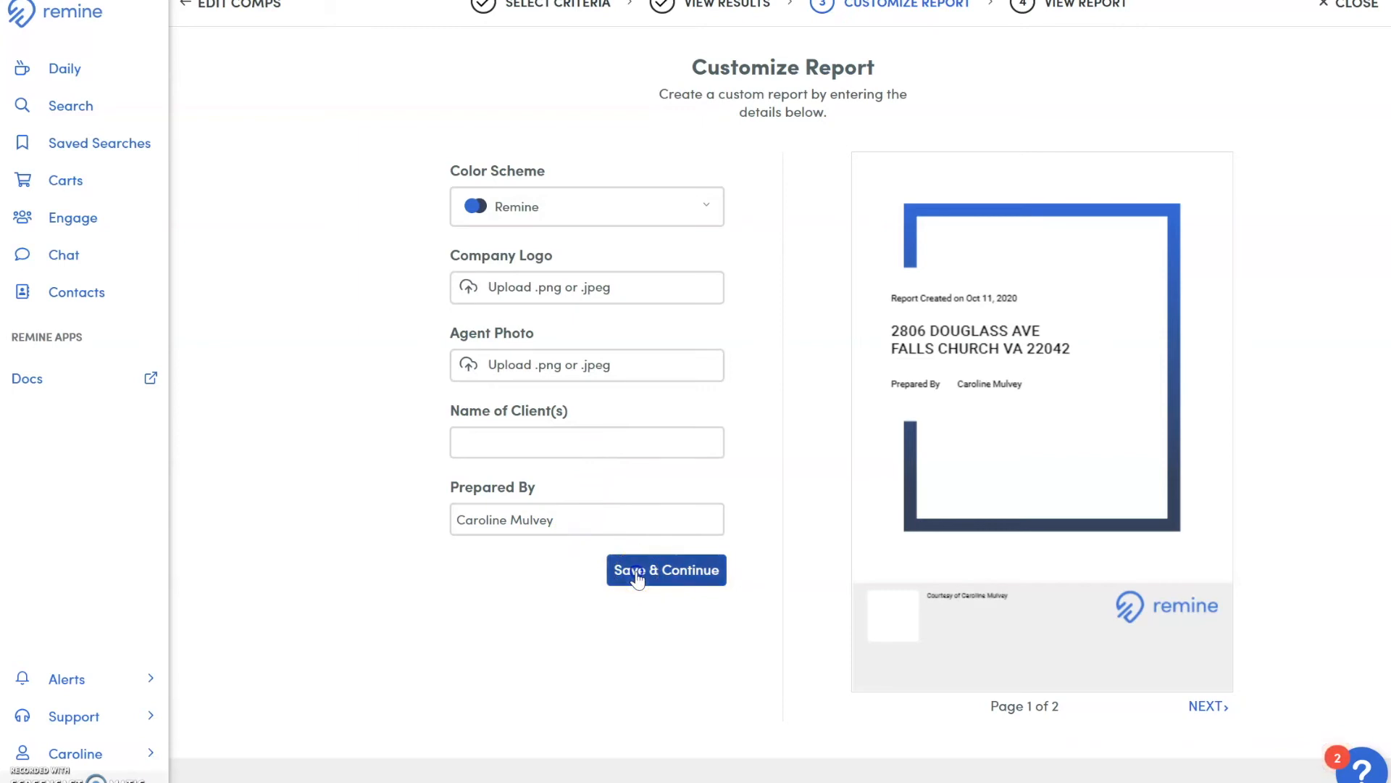
Step: Save the customization and browse the finished report, including demographics and the $704,162 valuation
left_click(667, 570)
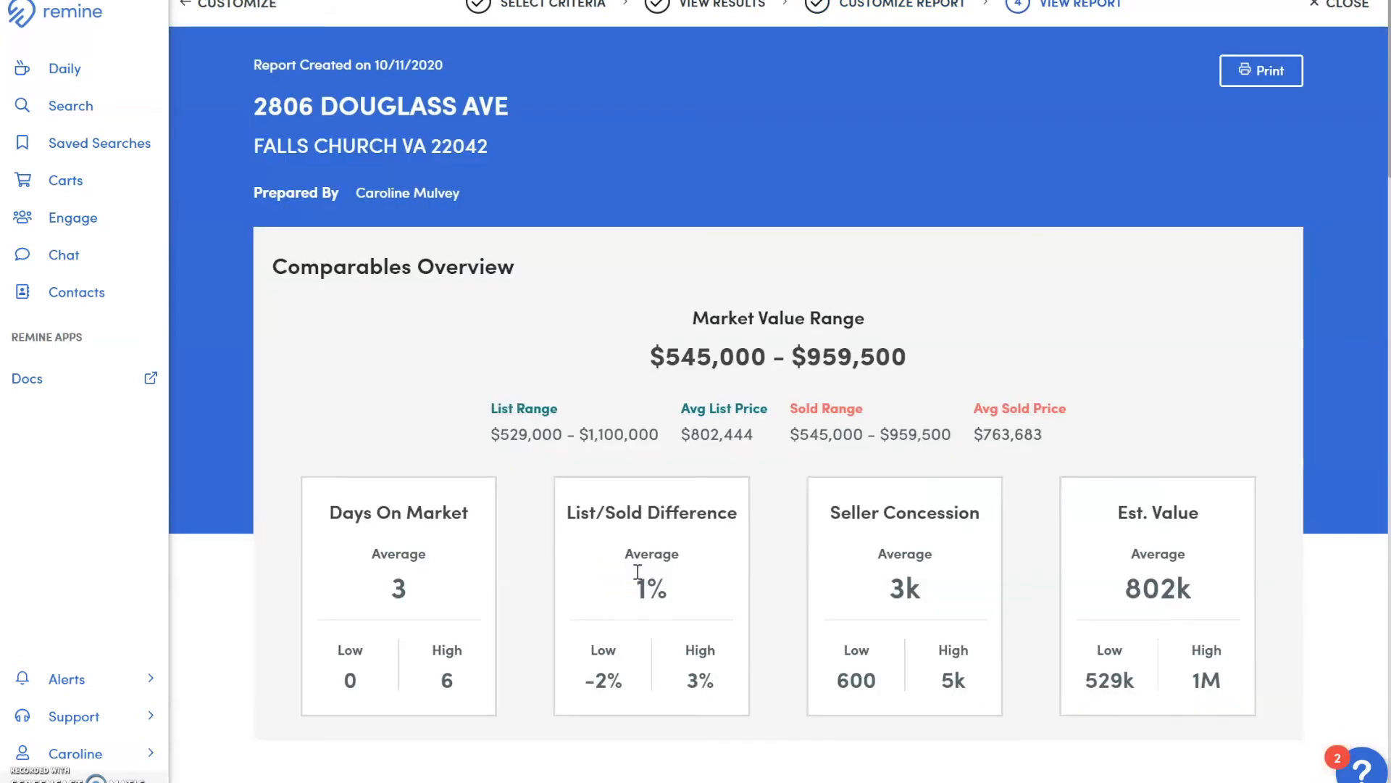
scroll("down", 3)
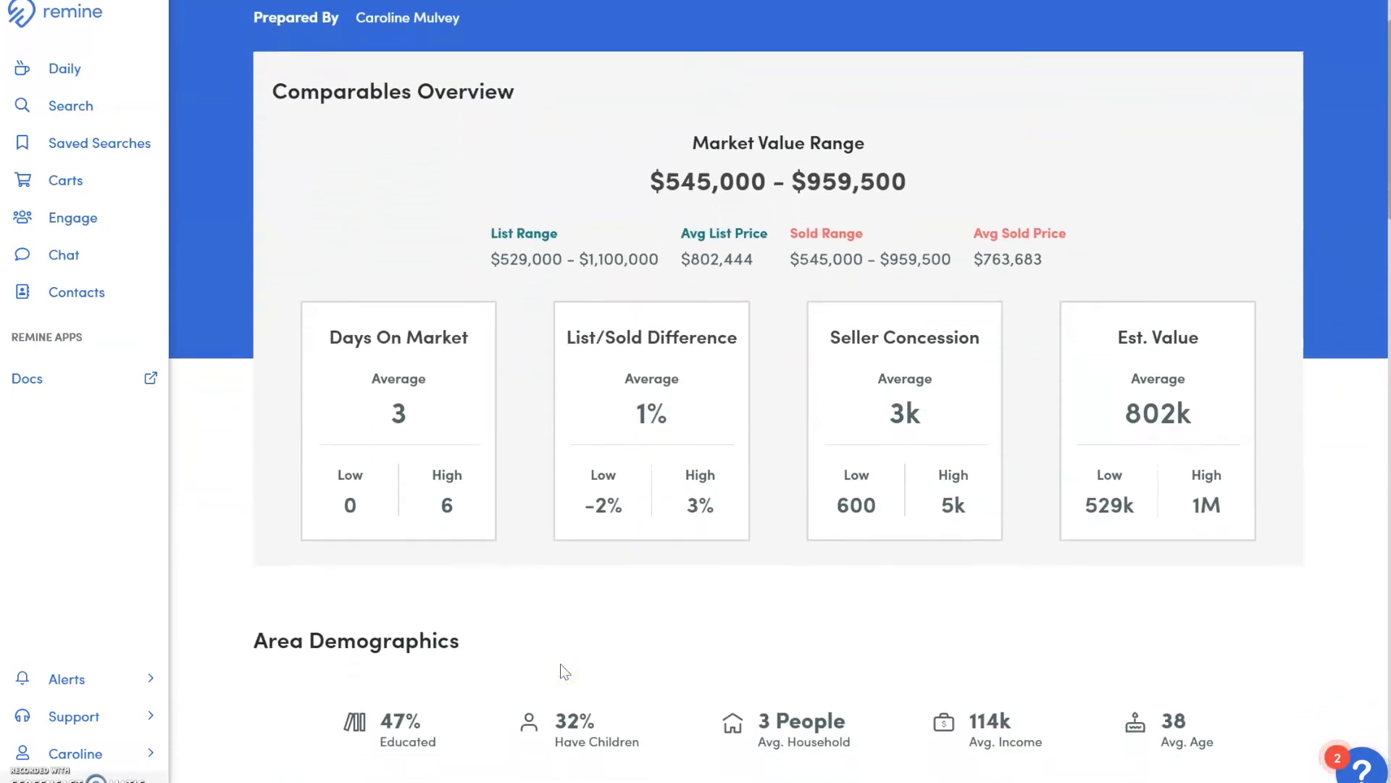
scroll("down", 3)
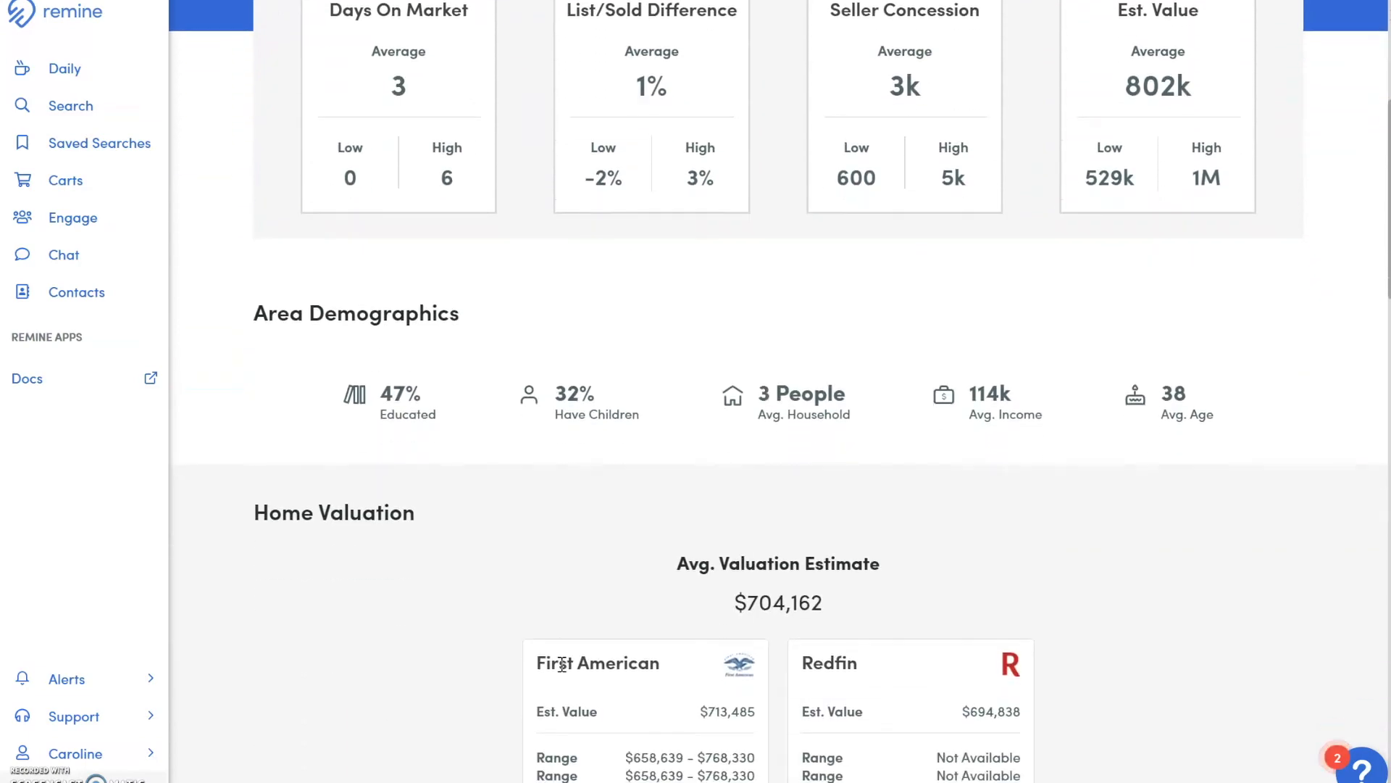
scroll("up", 3)
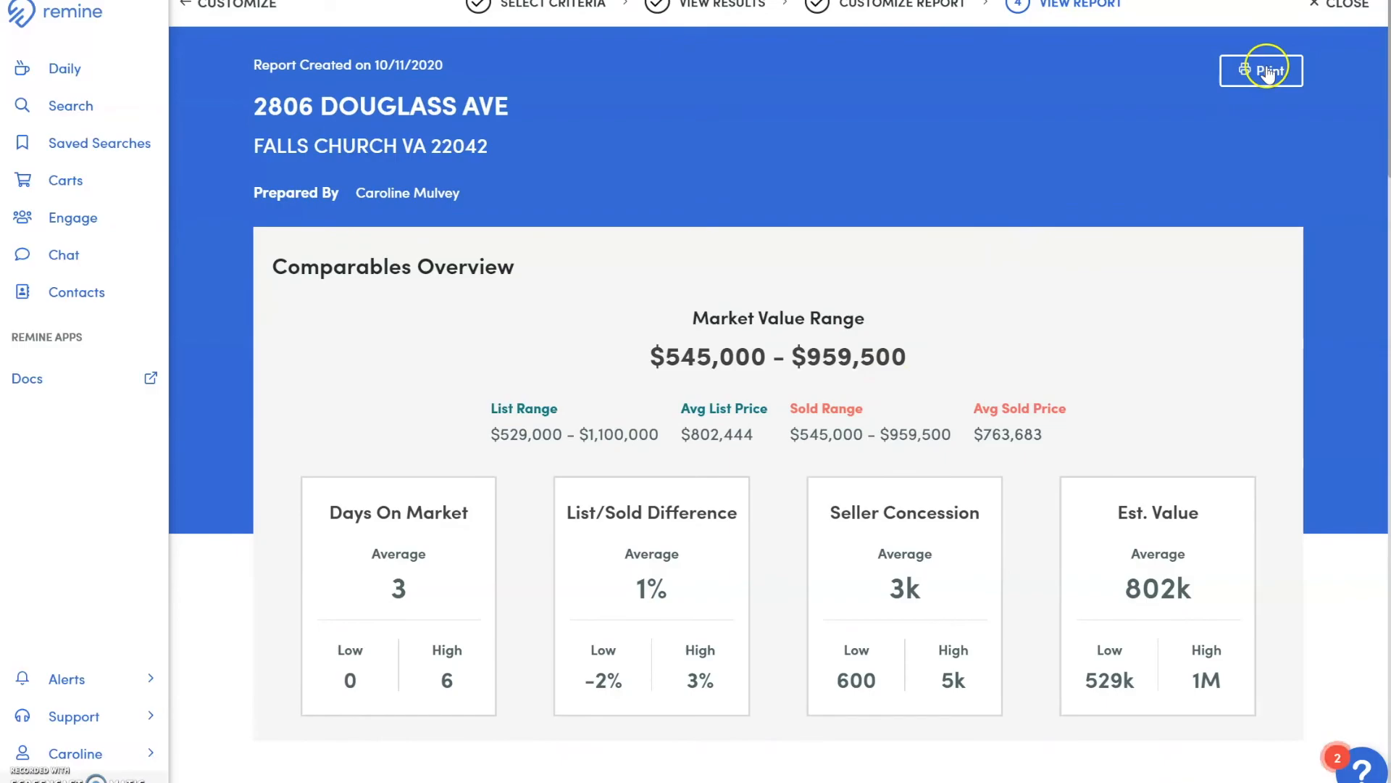
Step: Print the report to PDF with Print Images and Include Valuations set to Yes
left_click(1260, 71)
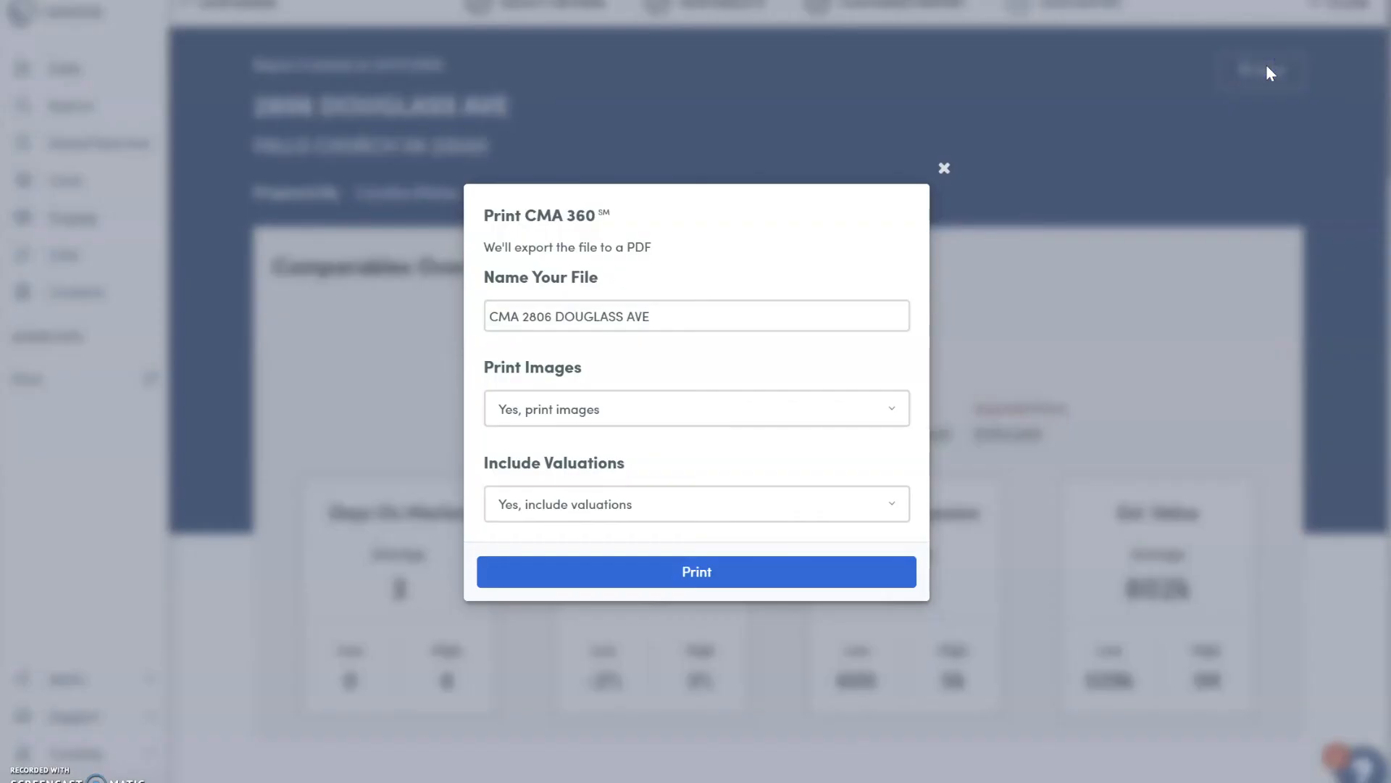
mouse_move(719, 395)
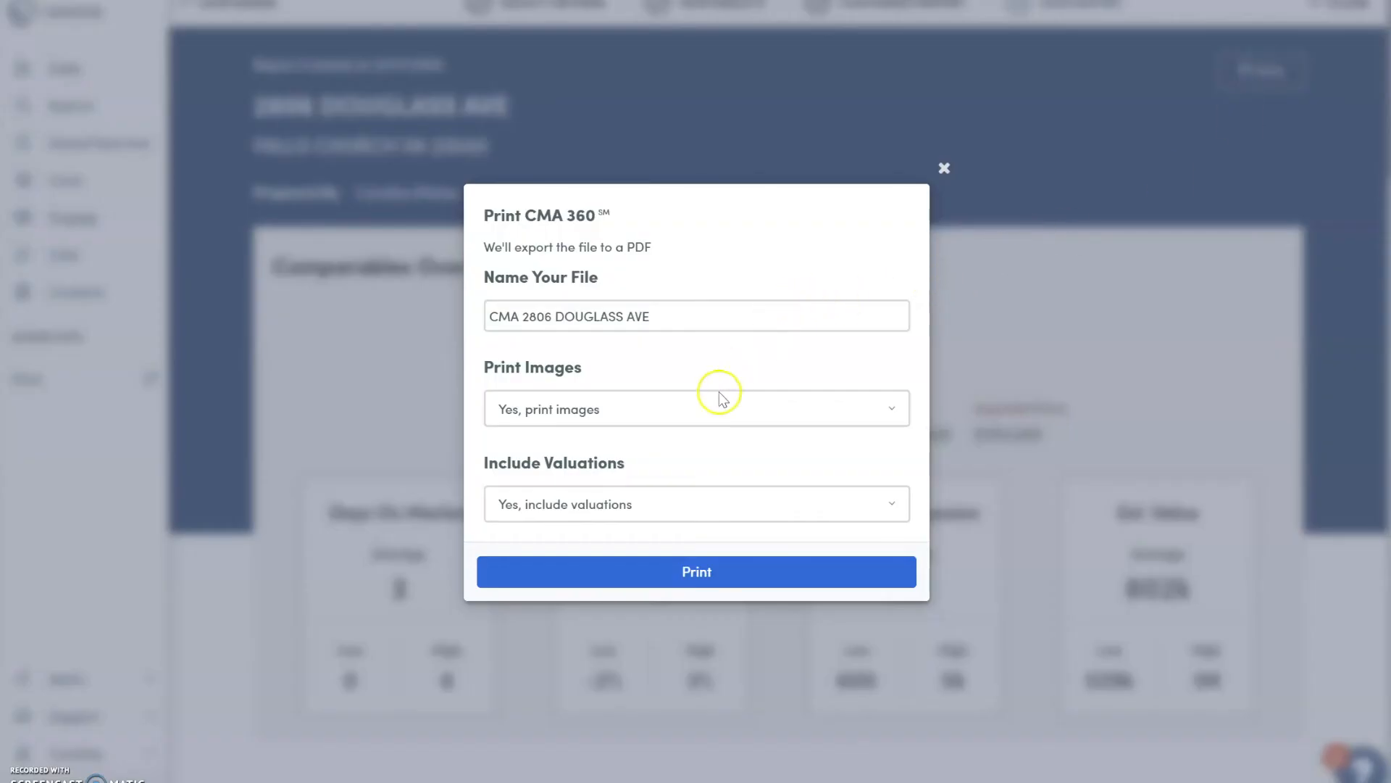
left_click(696, 408)
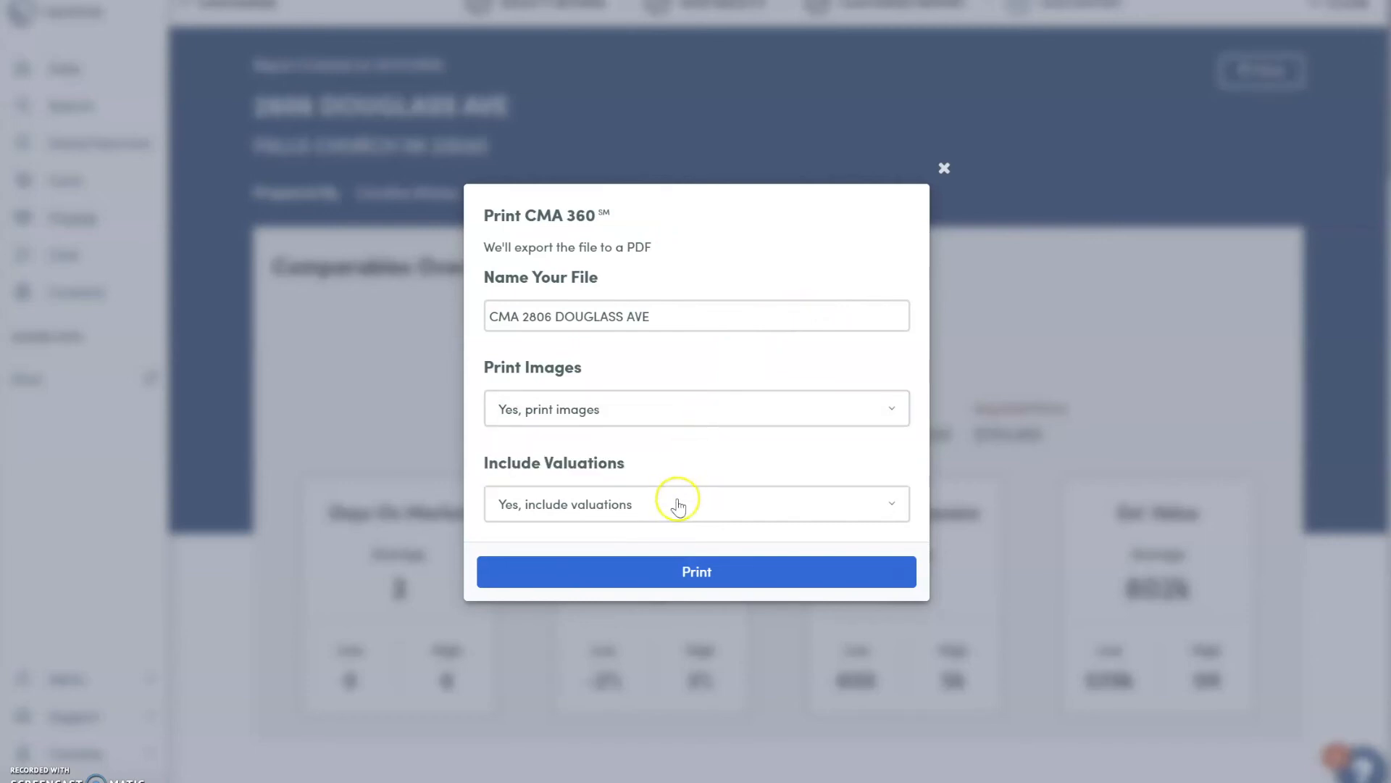
left_click(696, 503)
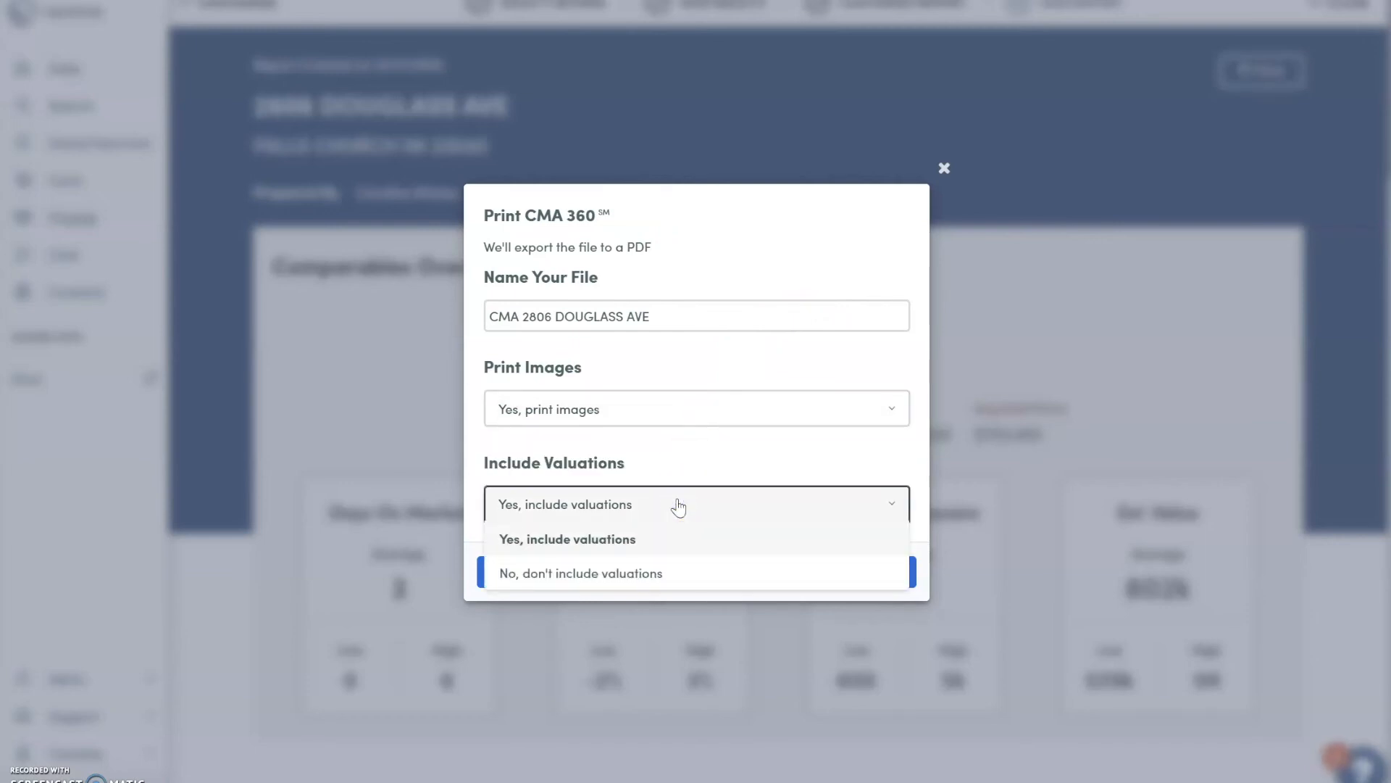
left_click(565, 504)
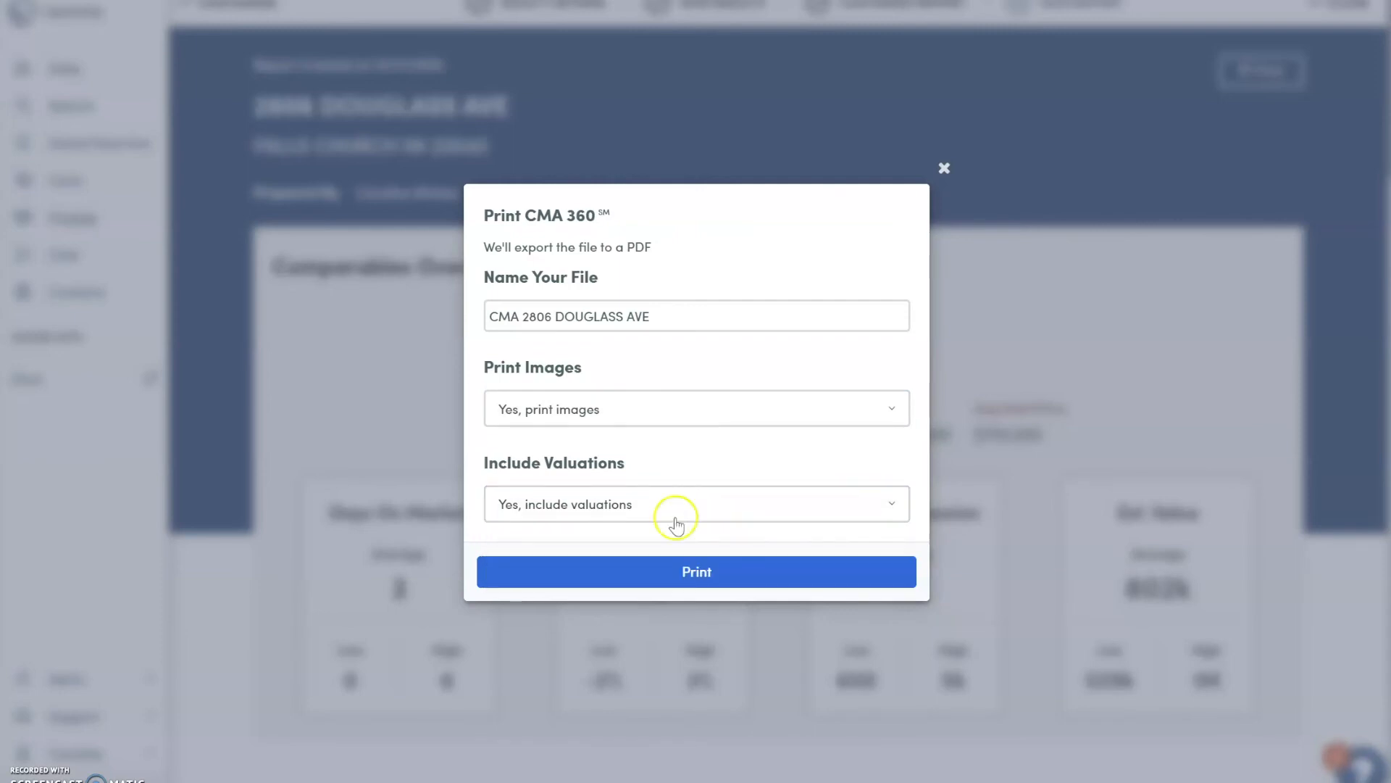
left_click(697, 571)
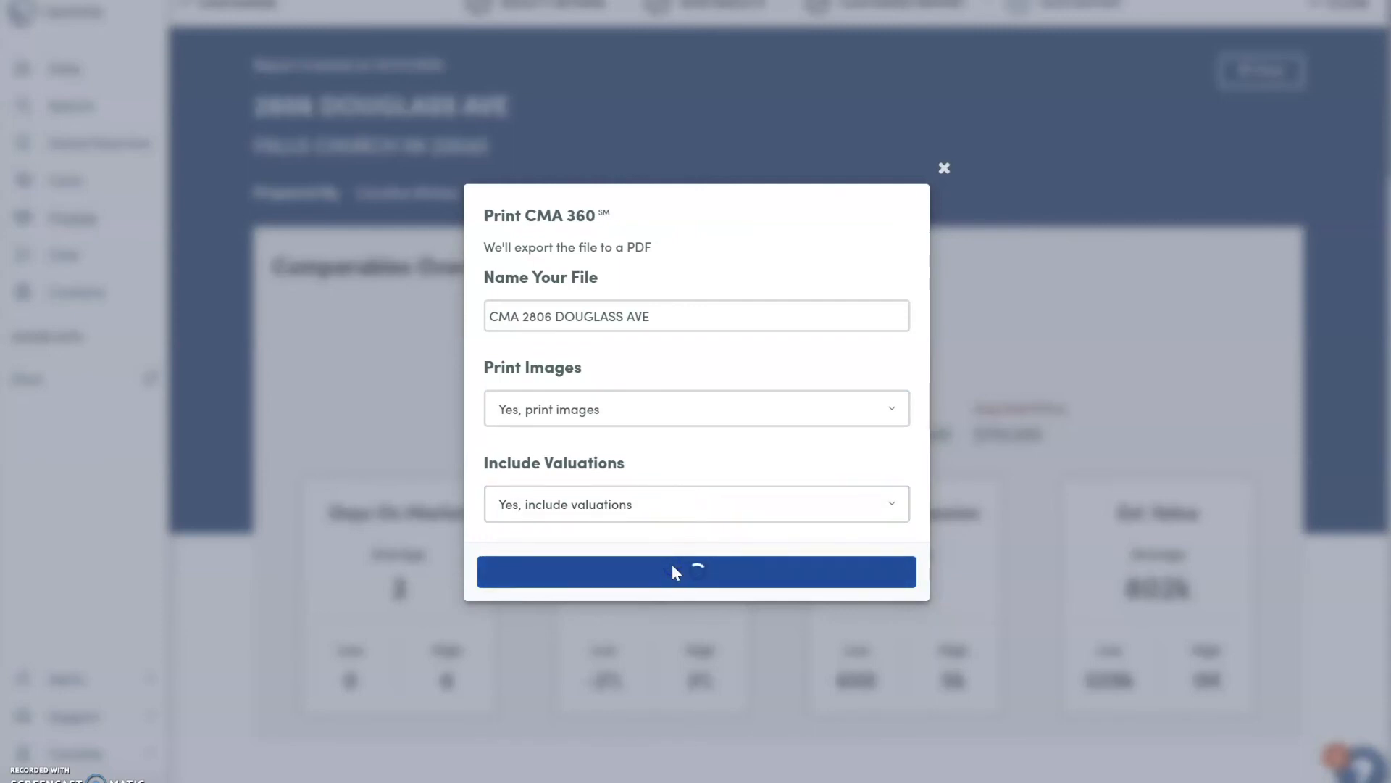
left_click(695, 570)
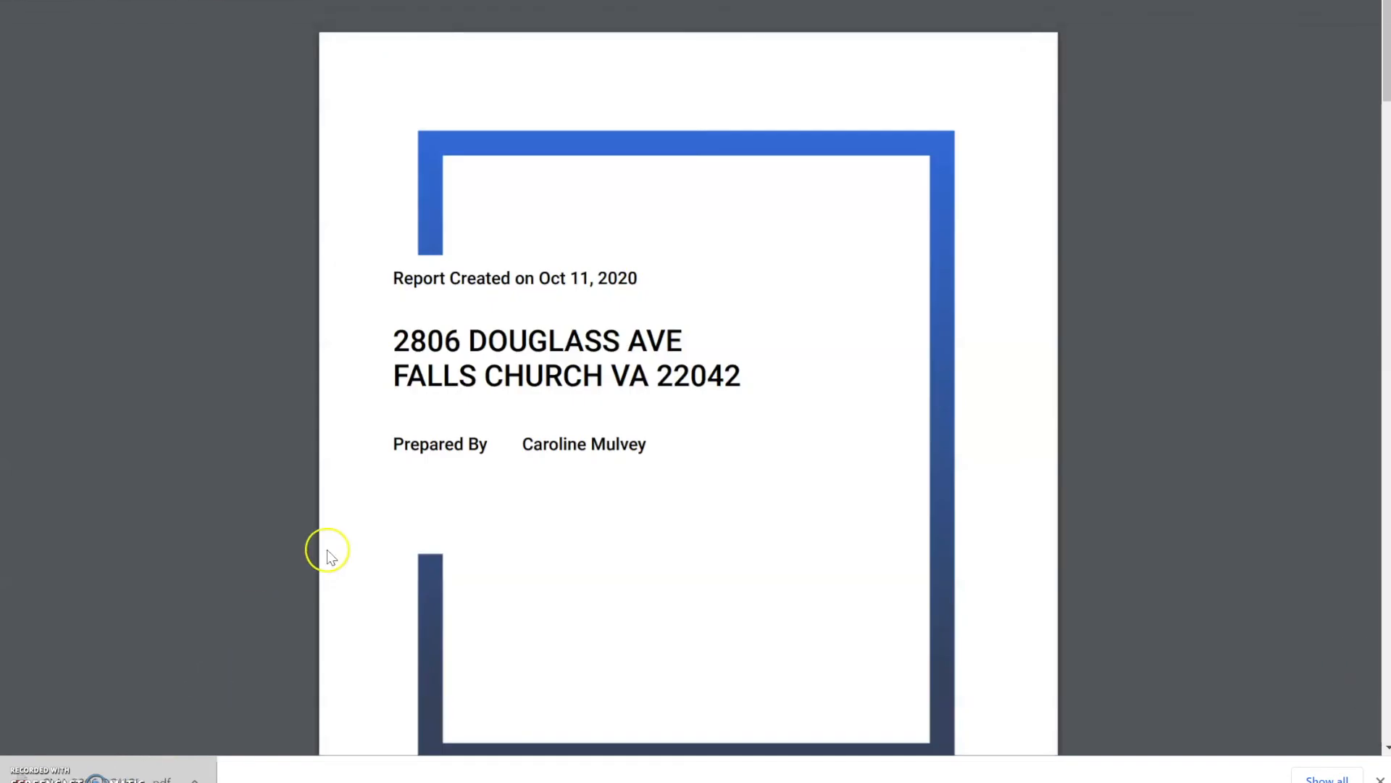
scroll("down", 3)
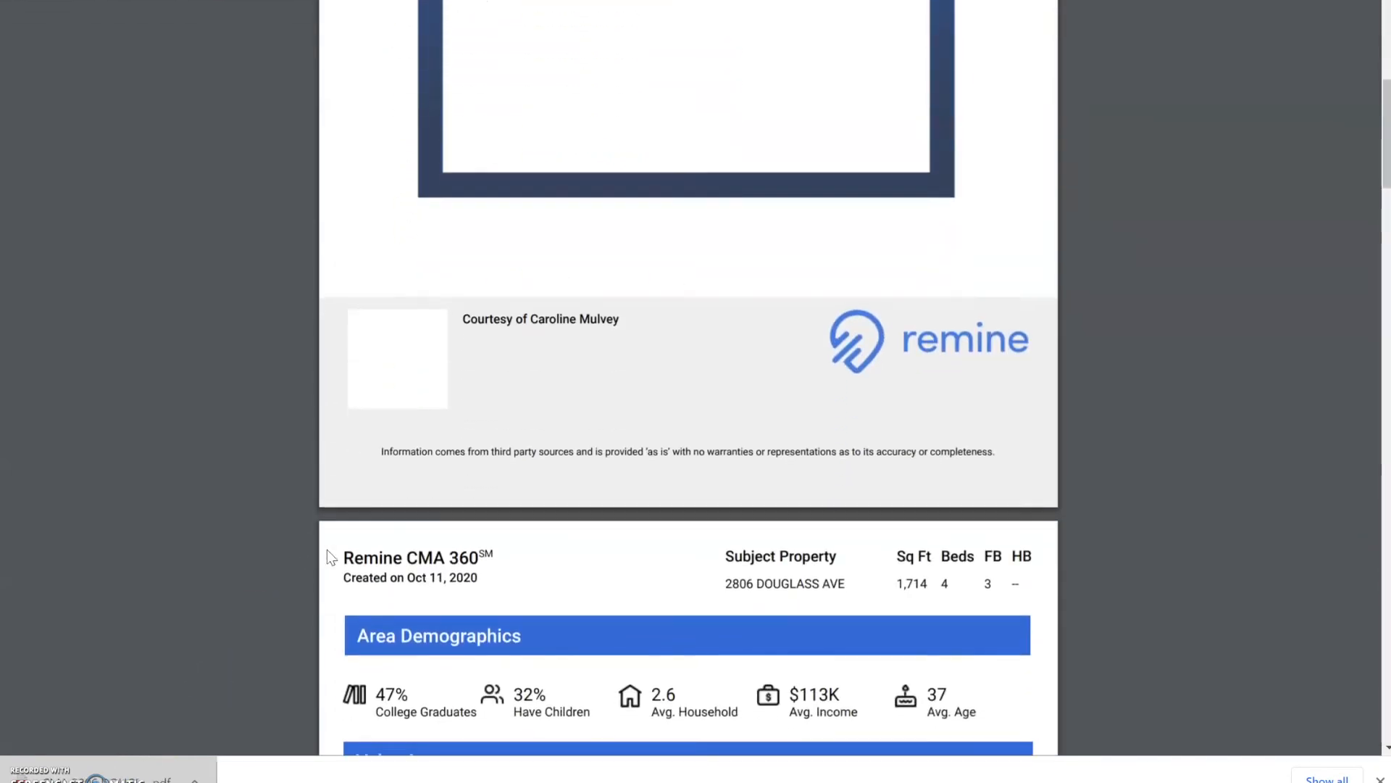
scroll("down", 3)
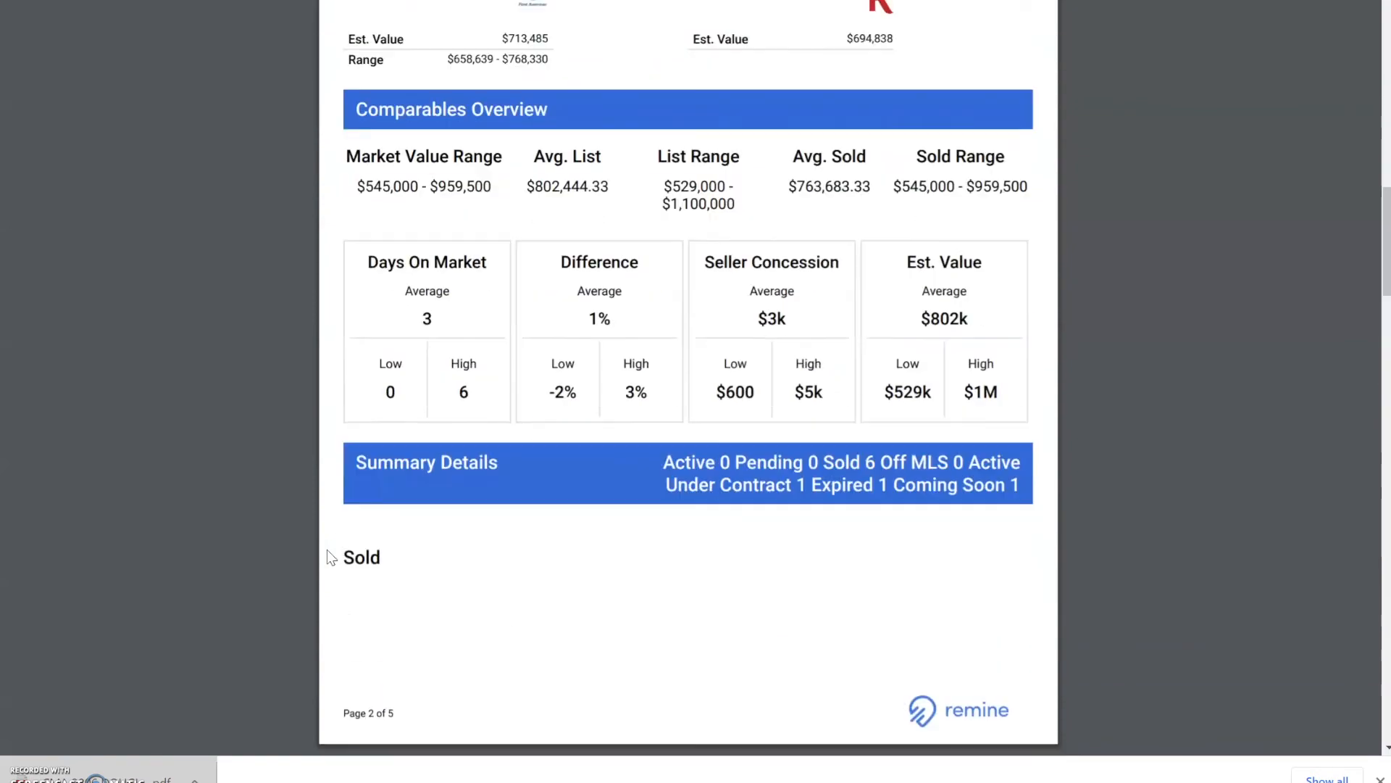
scroll("down", 3)
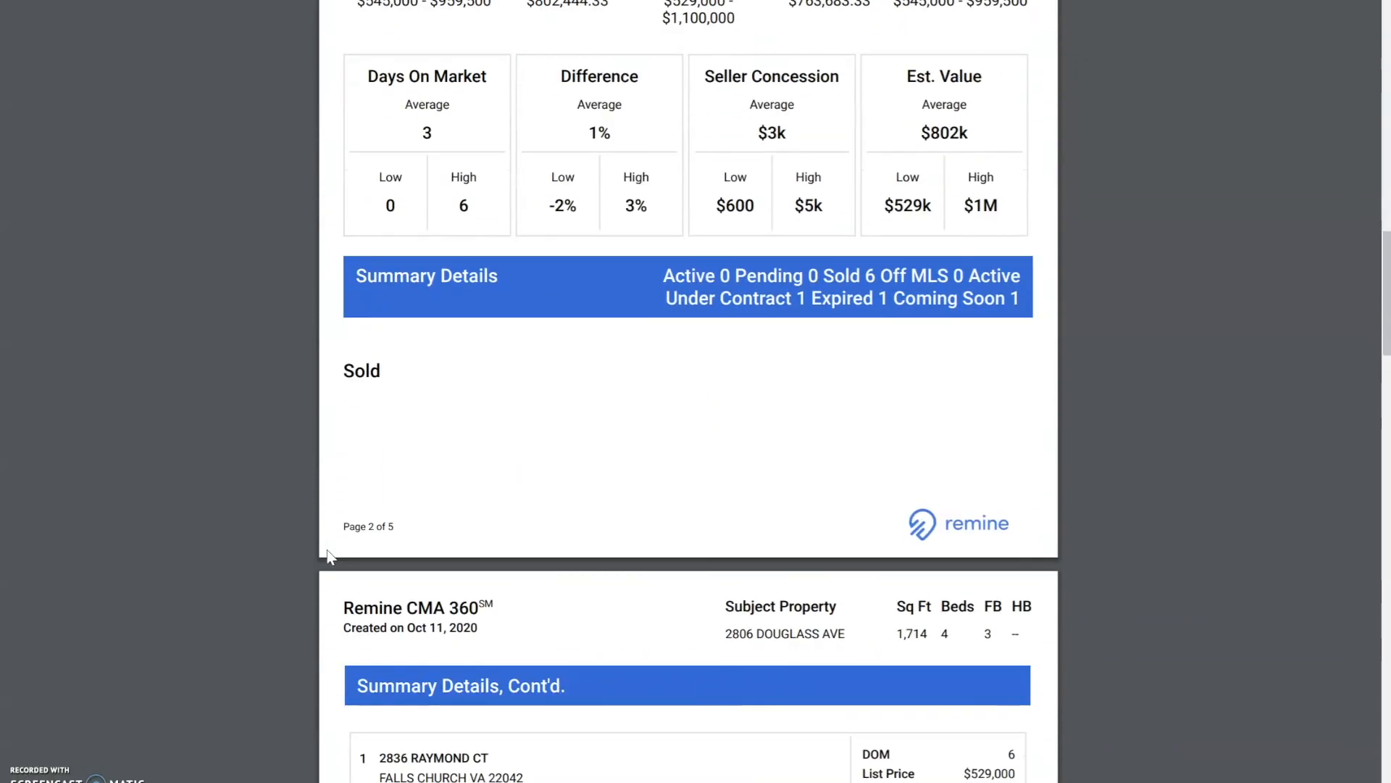
scroll("down", 3)
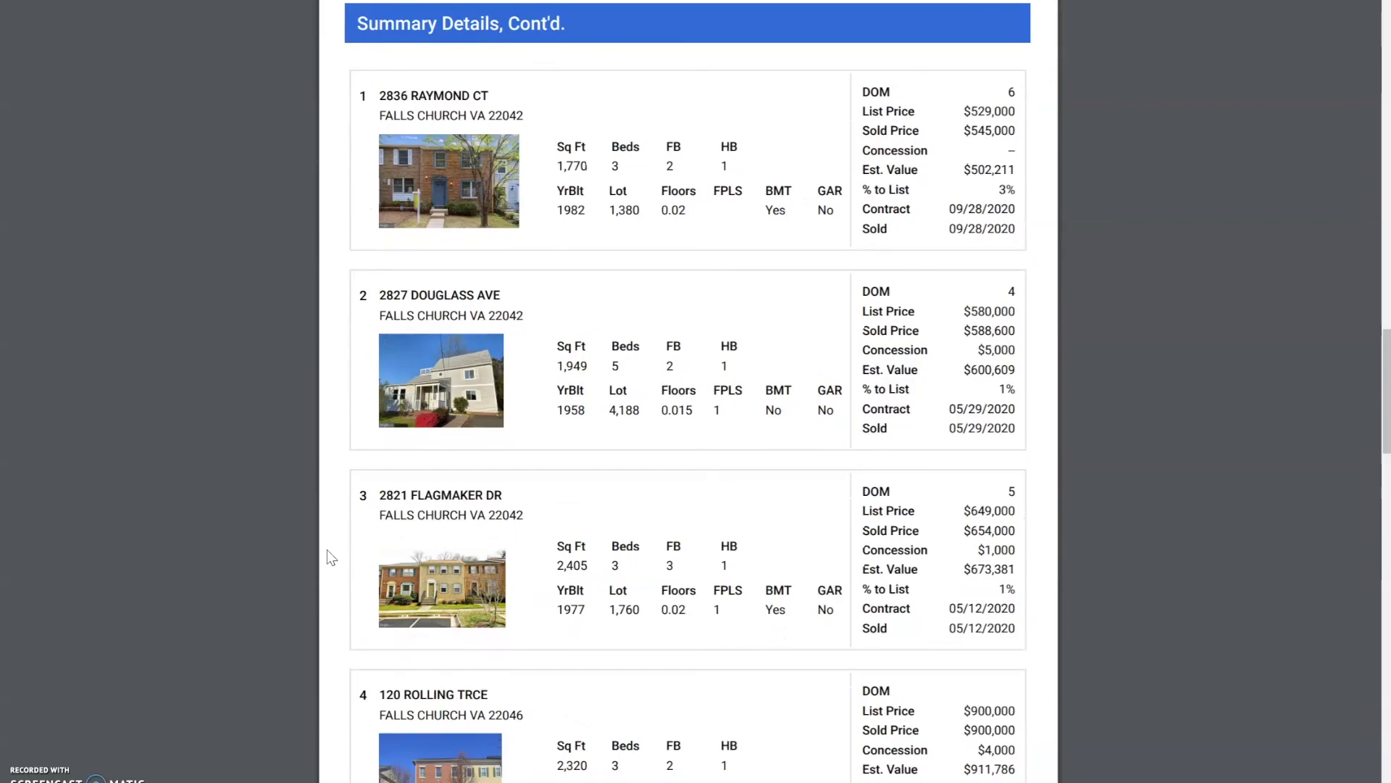